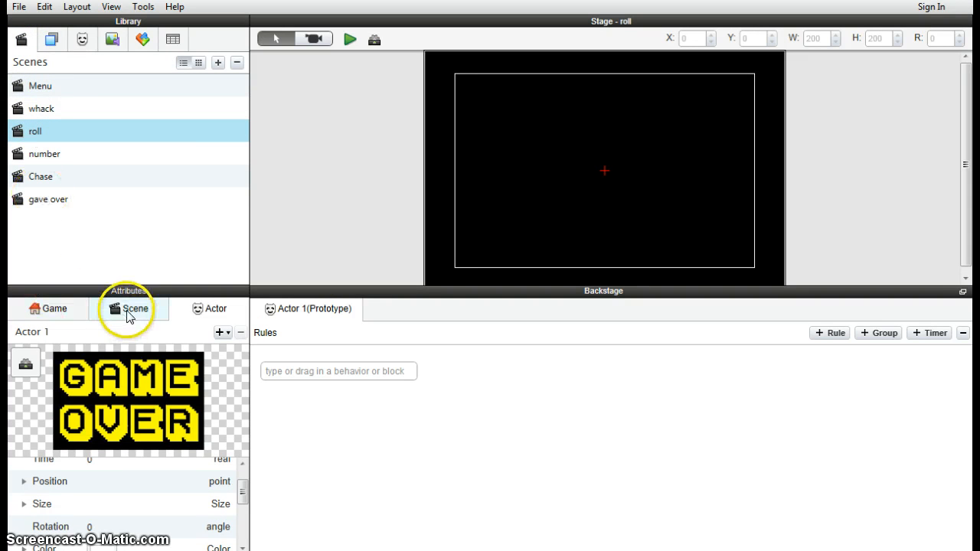
Change the roll scene's background colour from black to cyan in the Color Swatch dialog.
left_click(129, 309)
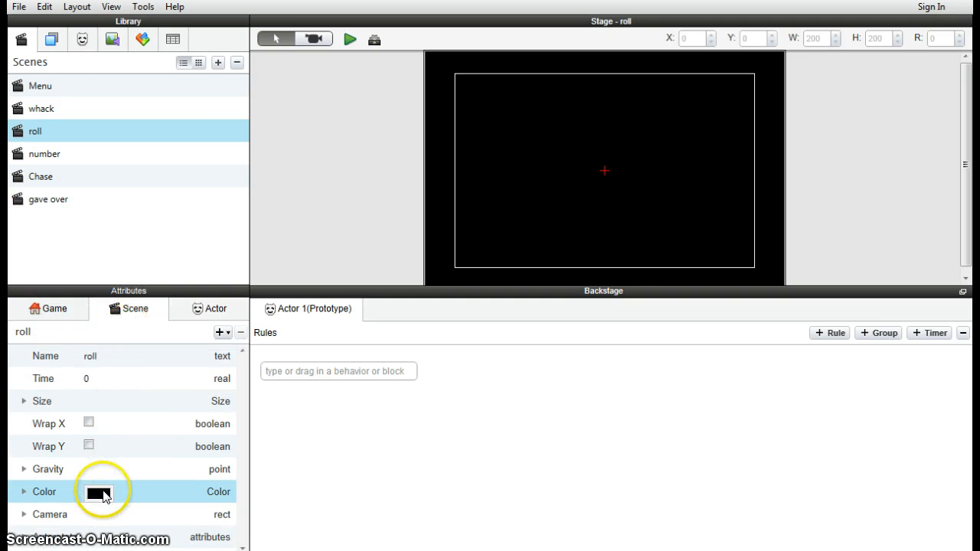
left_click(99, 491)
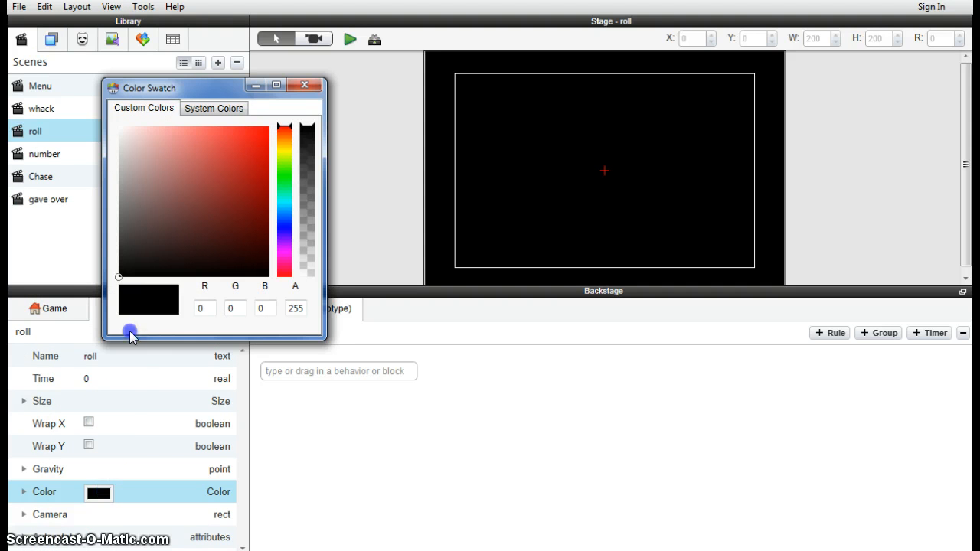
left_click(285, 188)
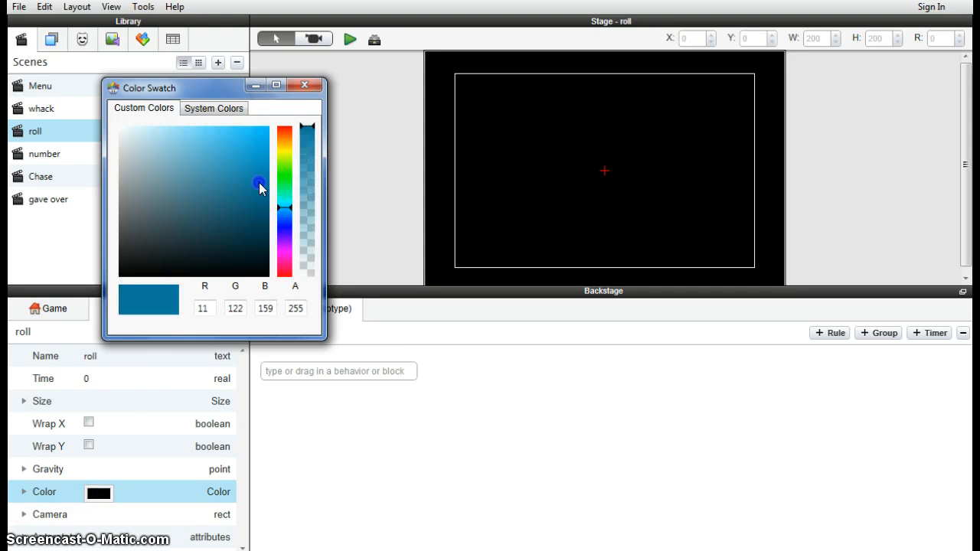
left_click(230, 149)
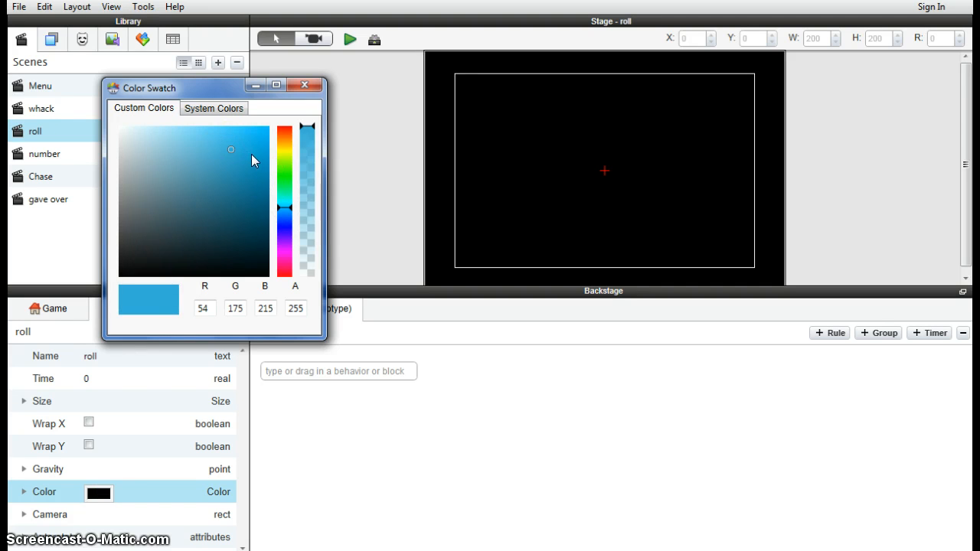
left_click(285, 203)
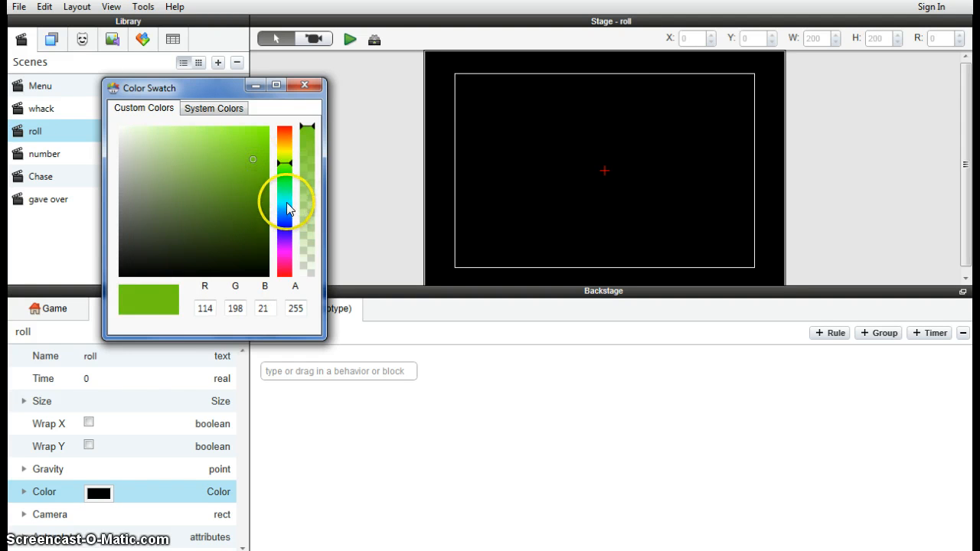
left_click(285, 203)
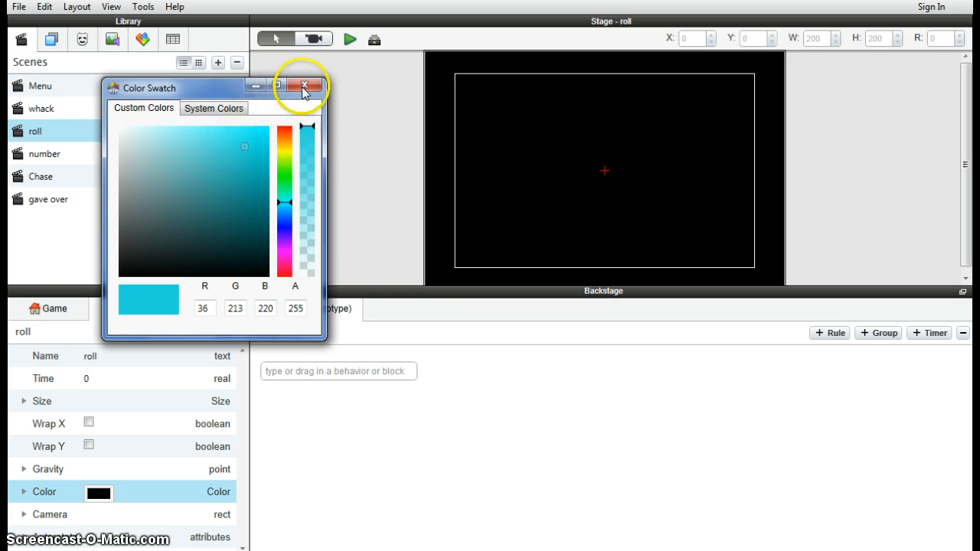
left_click(305, 85)
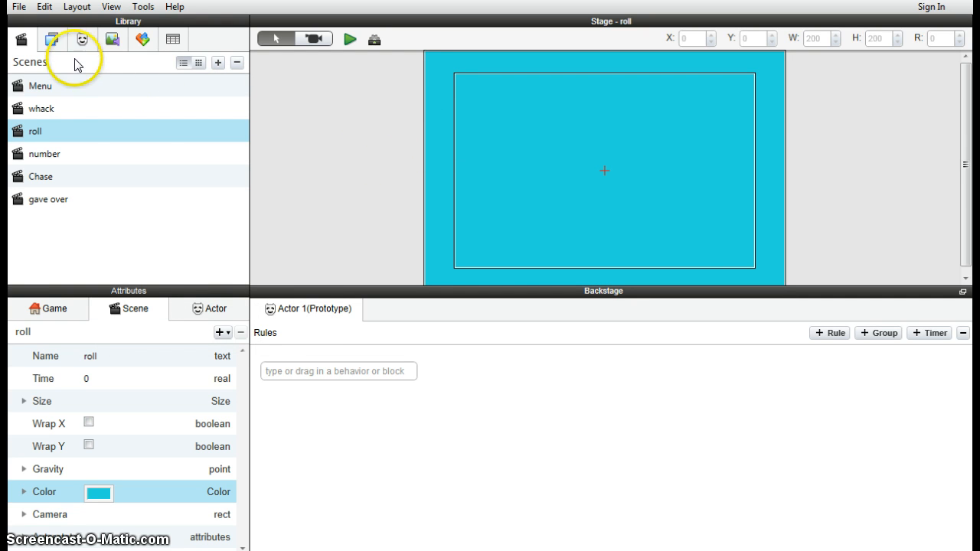
Add a new actor in the Actors library and name it 'ball'.
left_click(82, 39)
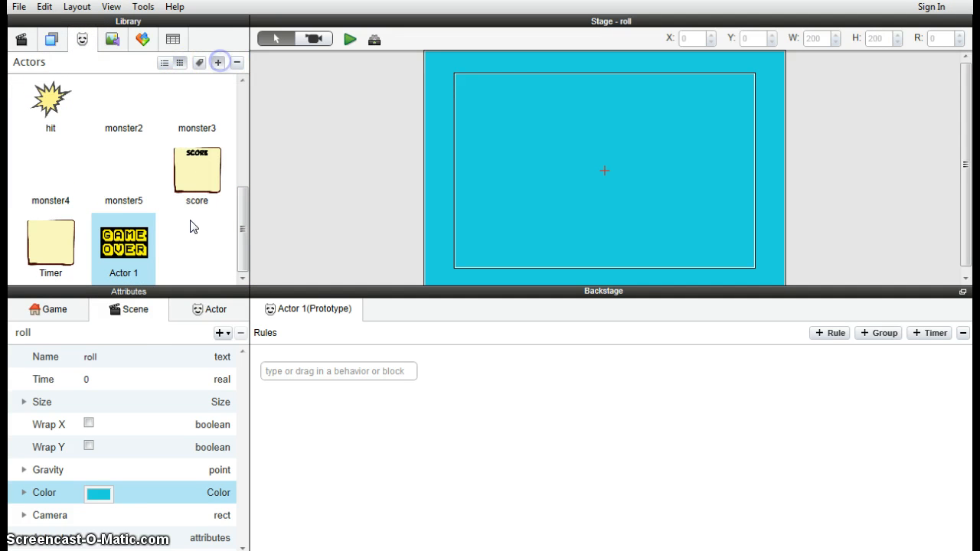
left_click(218, 62)
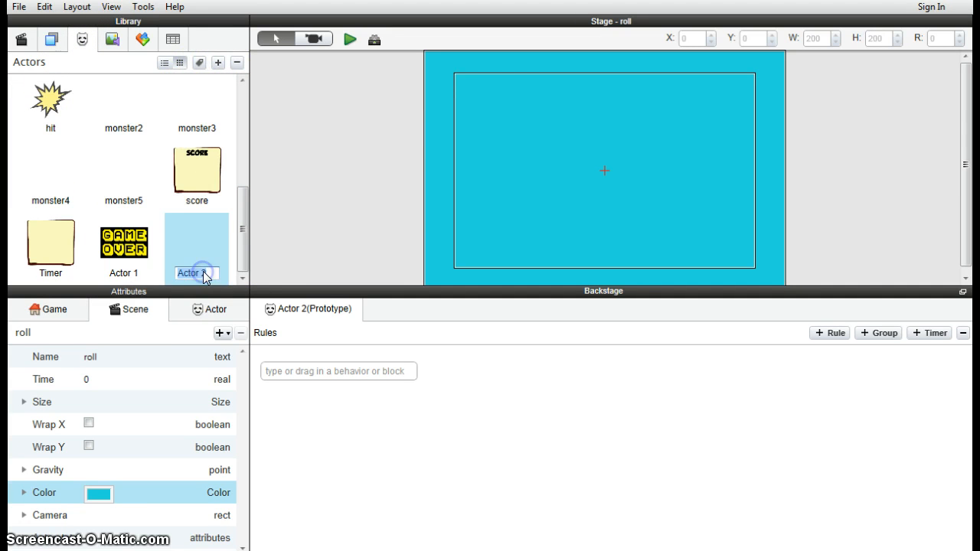
type("ball")
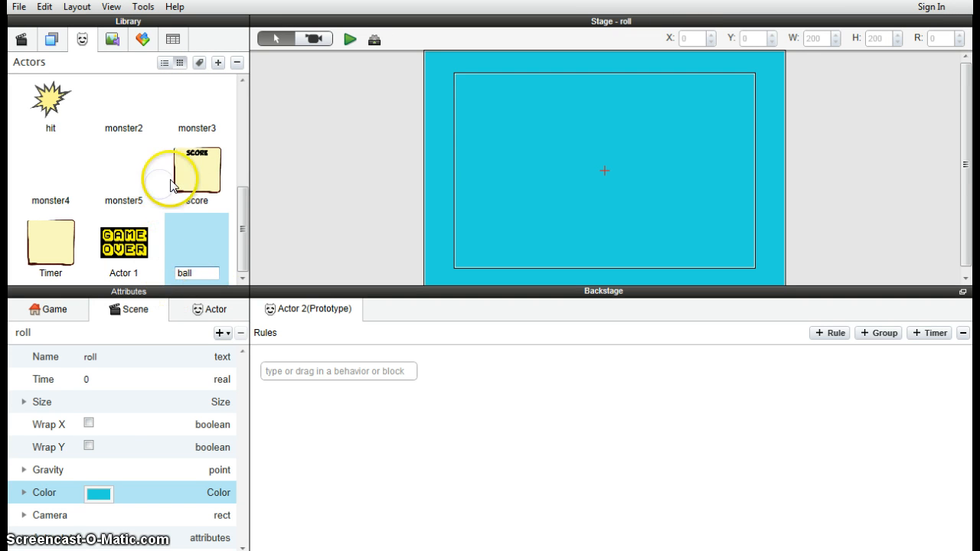
left_click(112, 39)
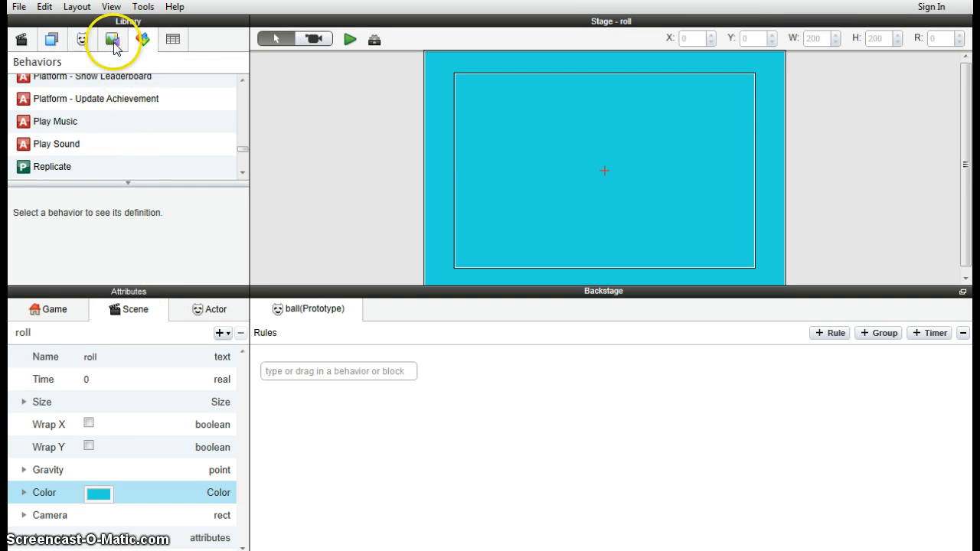
Select the ball image in the Media library.
left_click(112, 39)
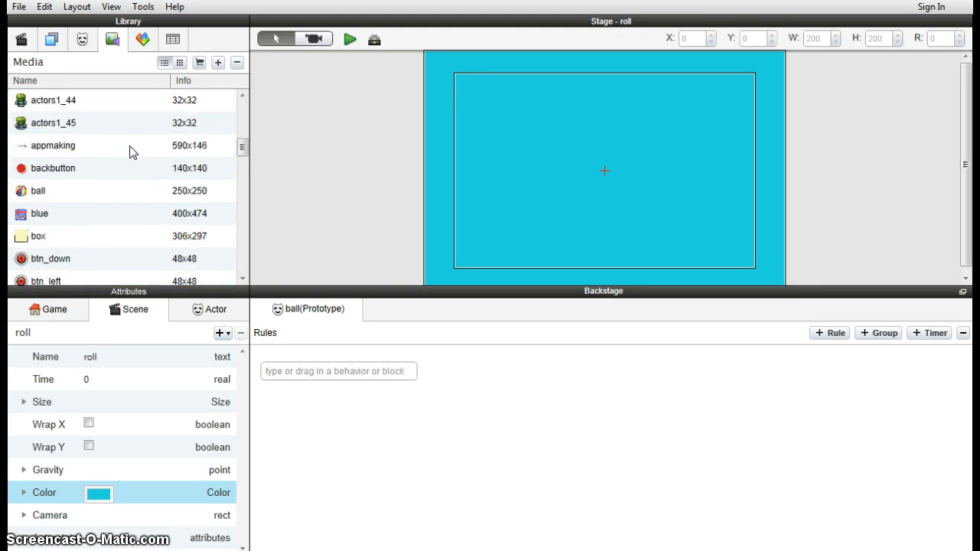
left_click(39, 190)
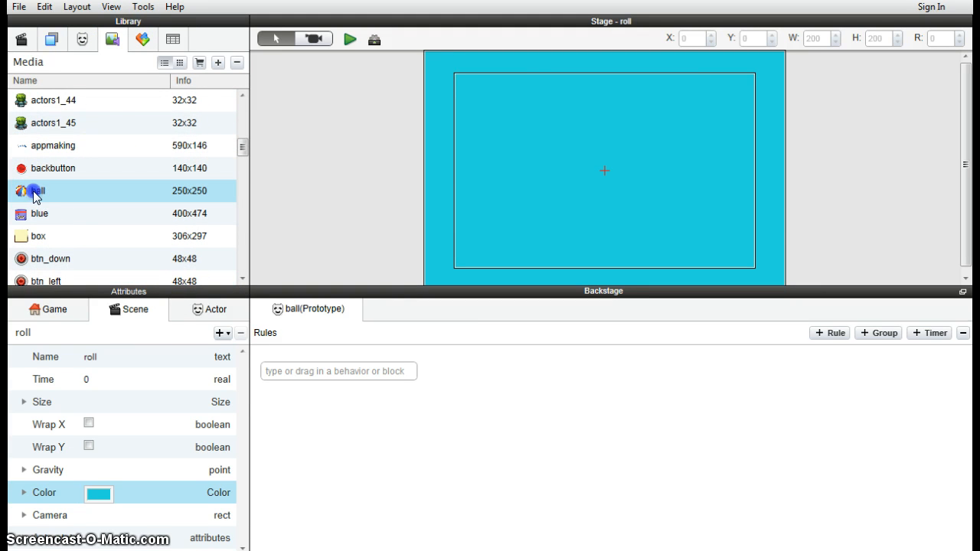
left_click(36, 191)
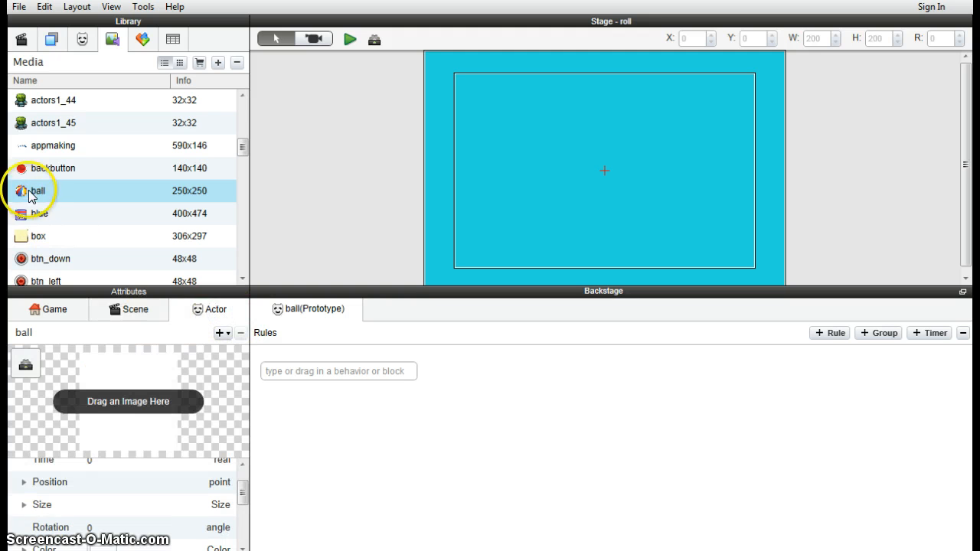
Drag the striped beach-ball image onto the ball actor's image well.
left_click(37, 191)
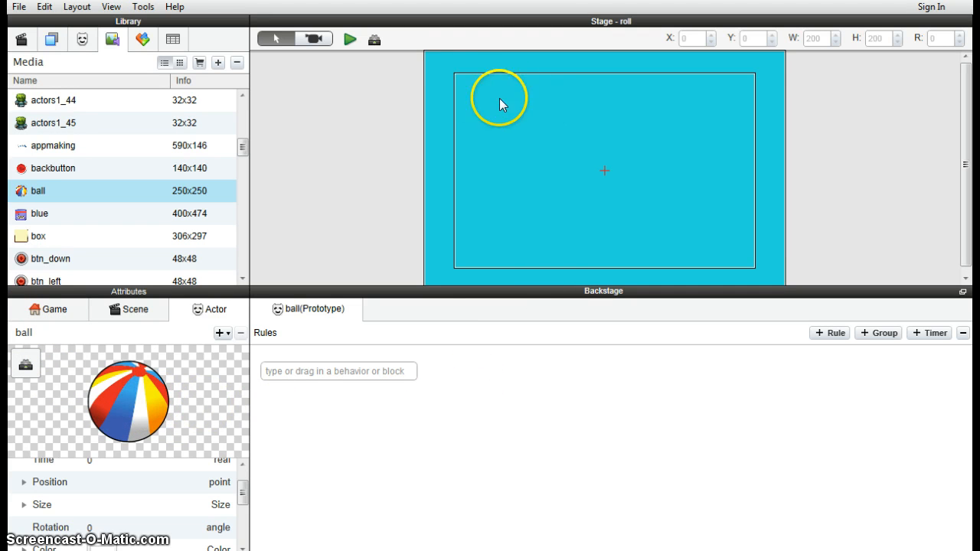
mouse_move(467, 137)
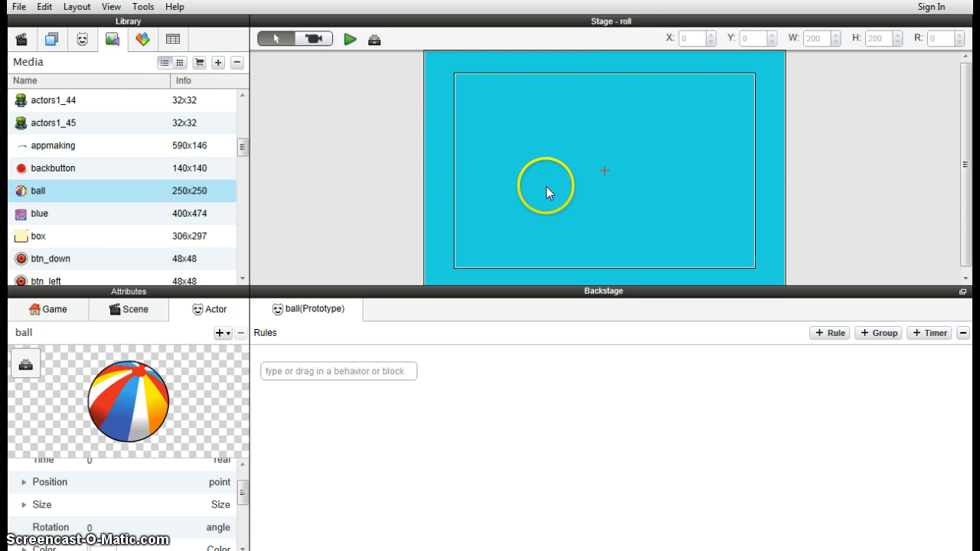
left_click_drag(546, 186, 624, 106)
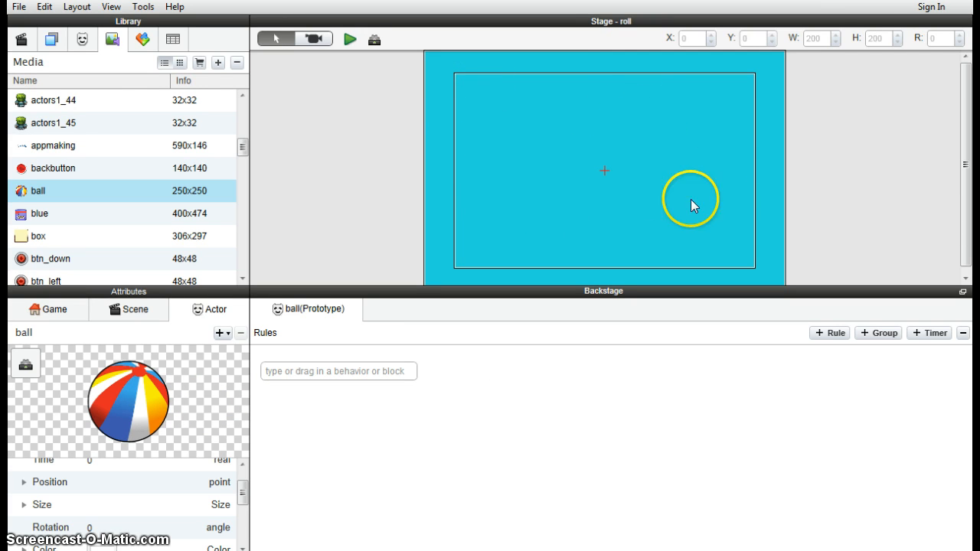
left_click_drag(689, 198, 731, 234)
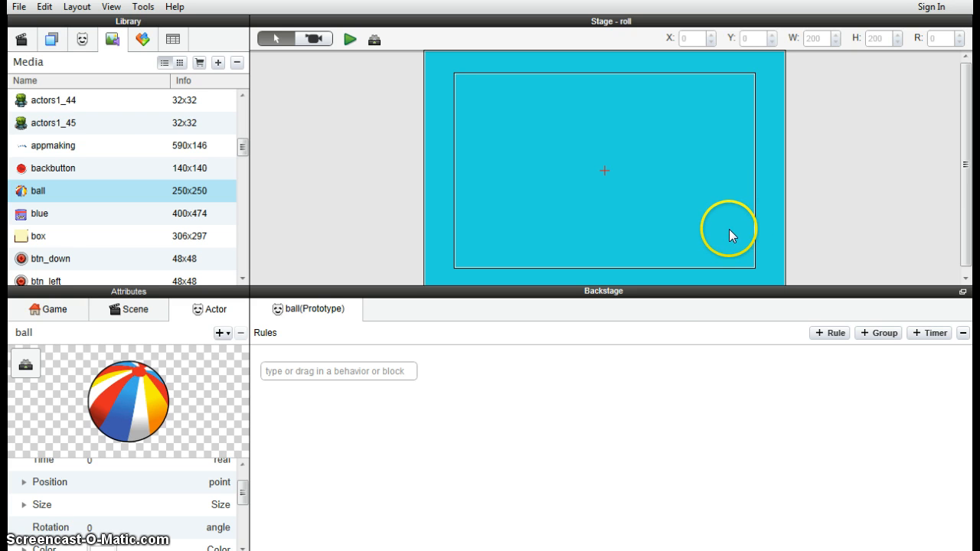
mouse_move(496, 412)
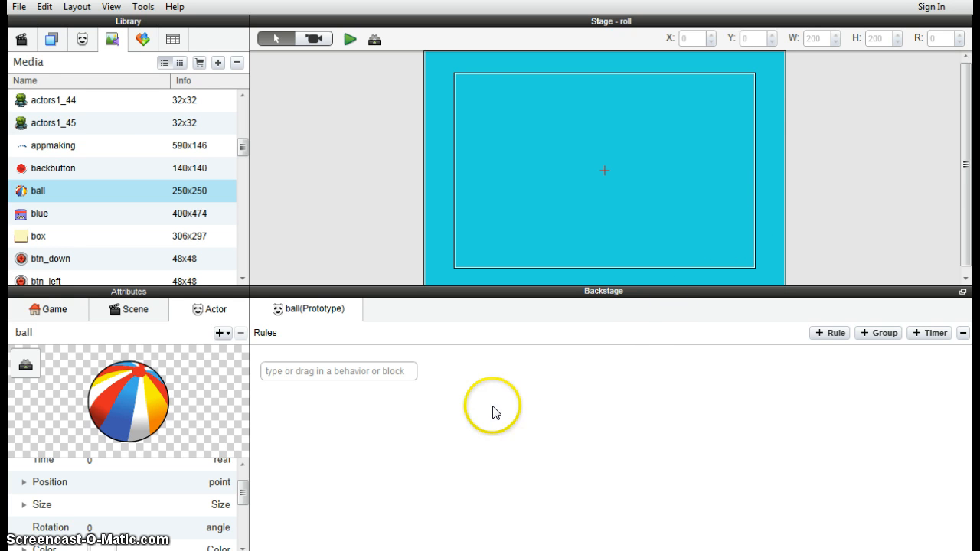
mouse_move(354, 427)
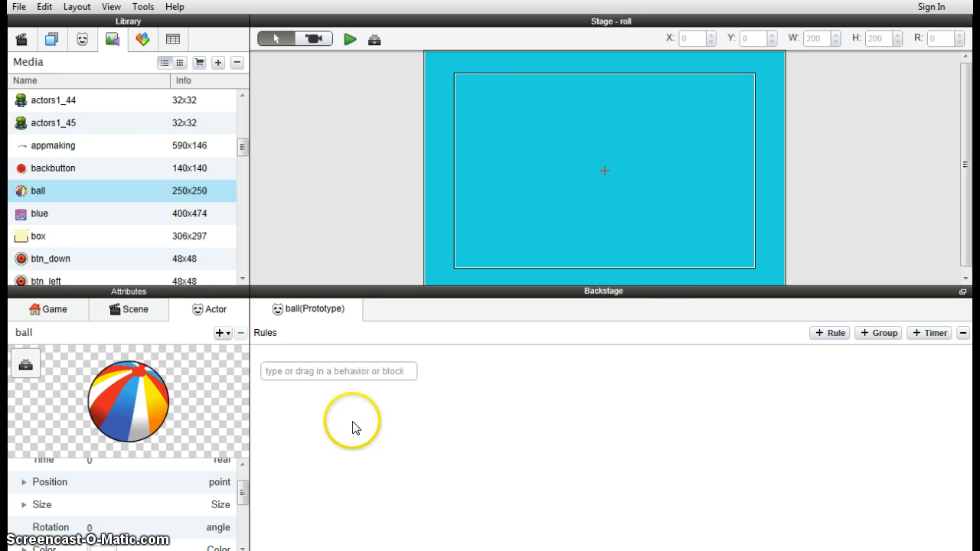
mouse_move(82, 512)
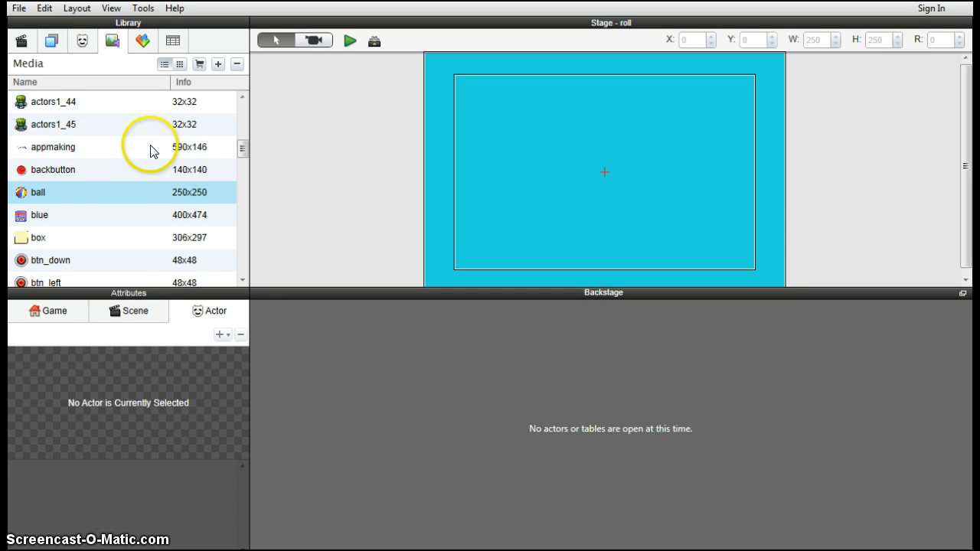
Set the ball actor's Width and Height to 40.
left_click(82, 40)
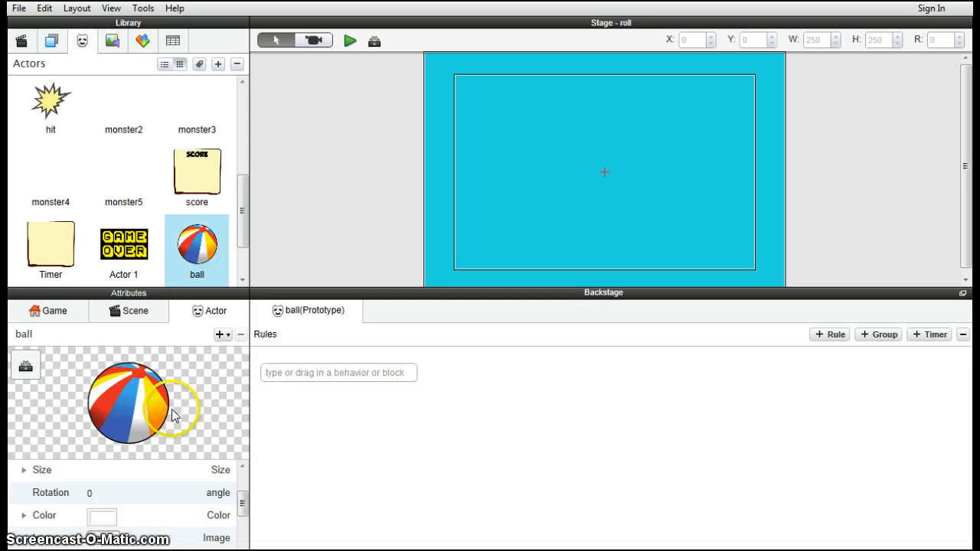
mouse_move(26, 475)
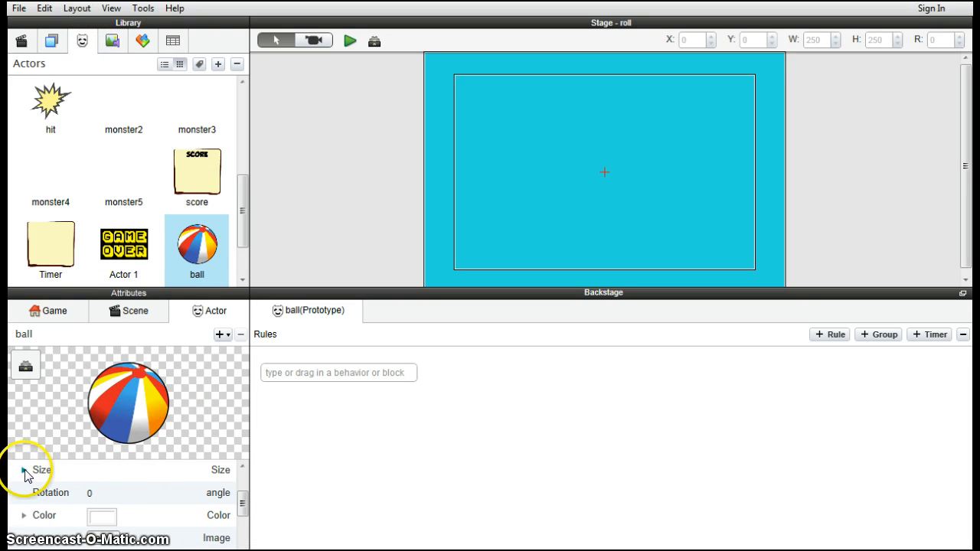
left_click(24, 469)
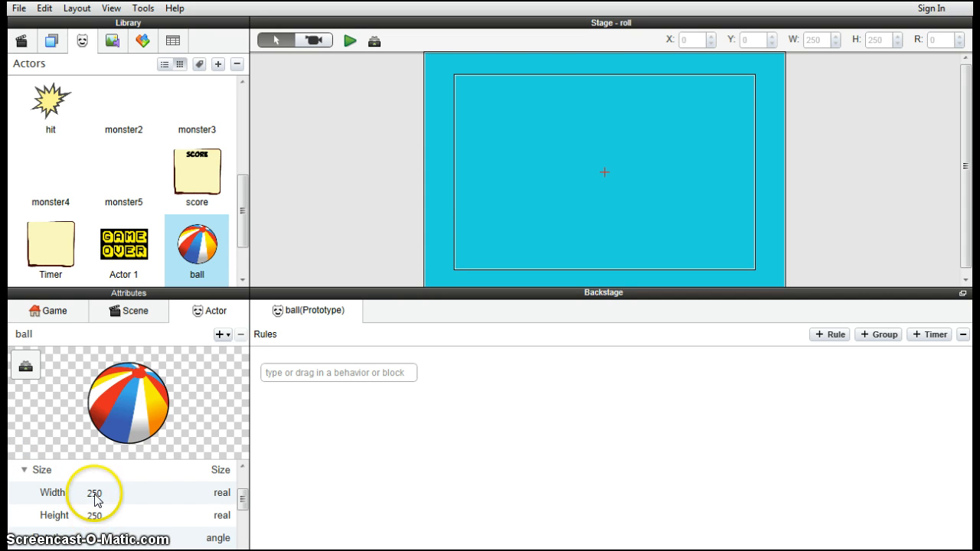
left_click(115, 492)
type("40")
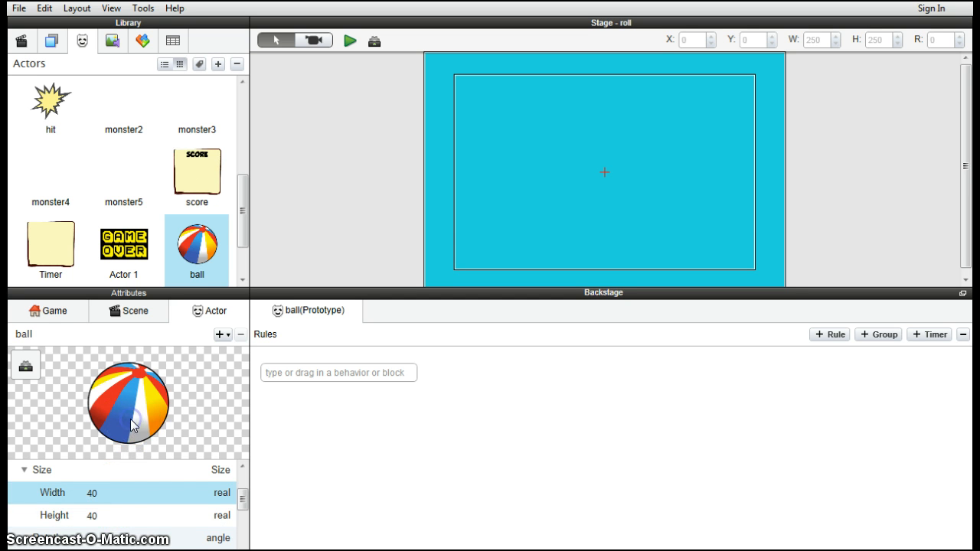
left_click(196, 249)
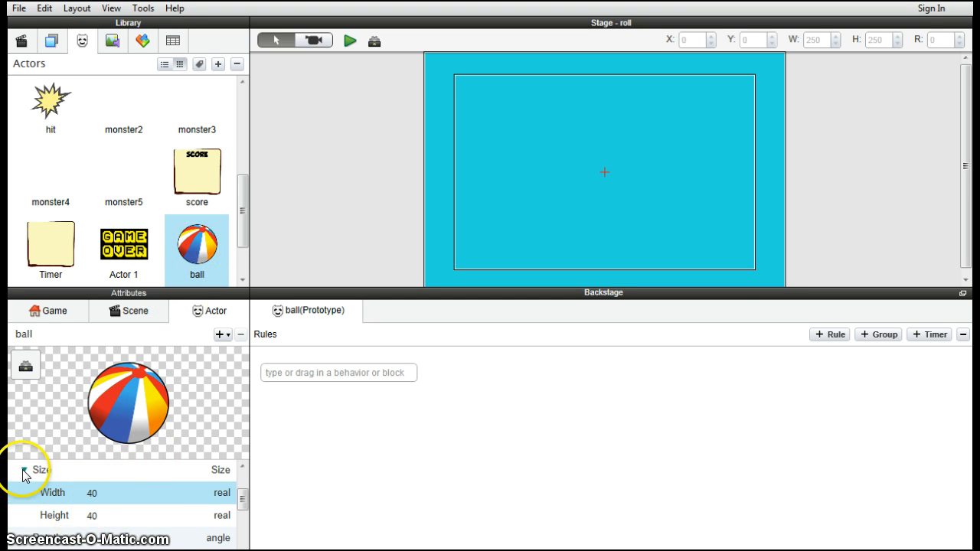
left_click(24, 469)
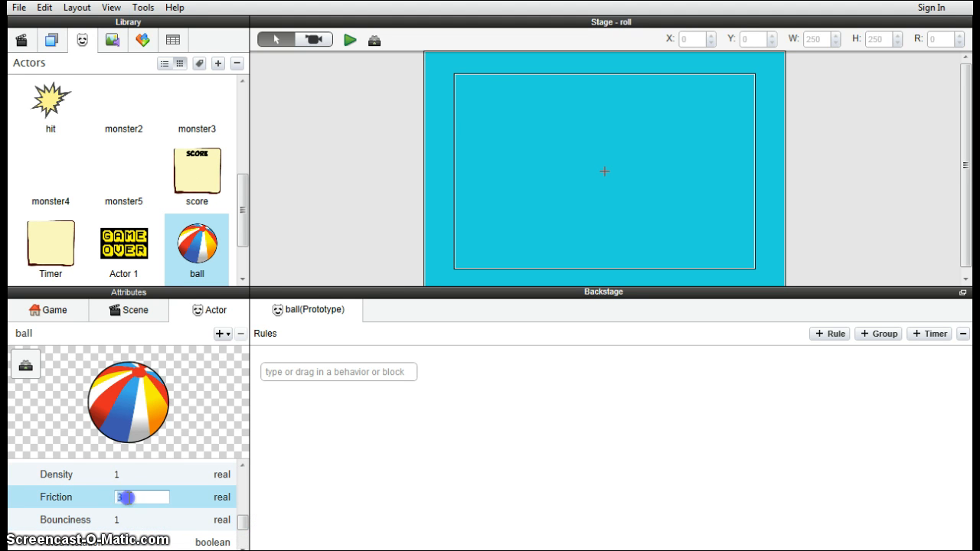
Edit the ball's Friction value in its physics attributes.
type("0")
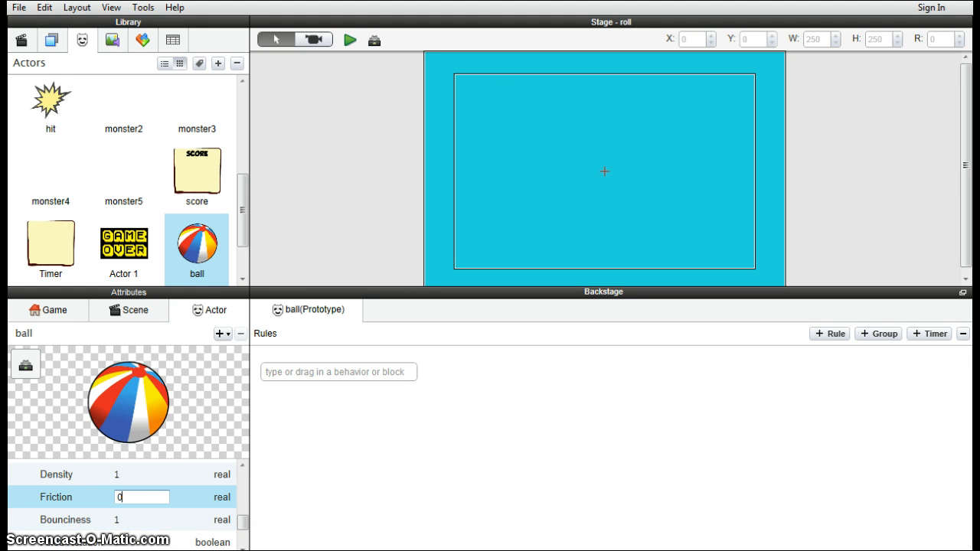
type("0.1")
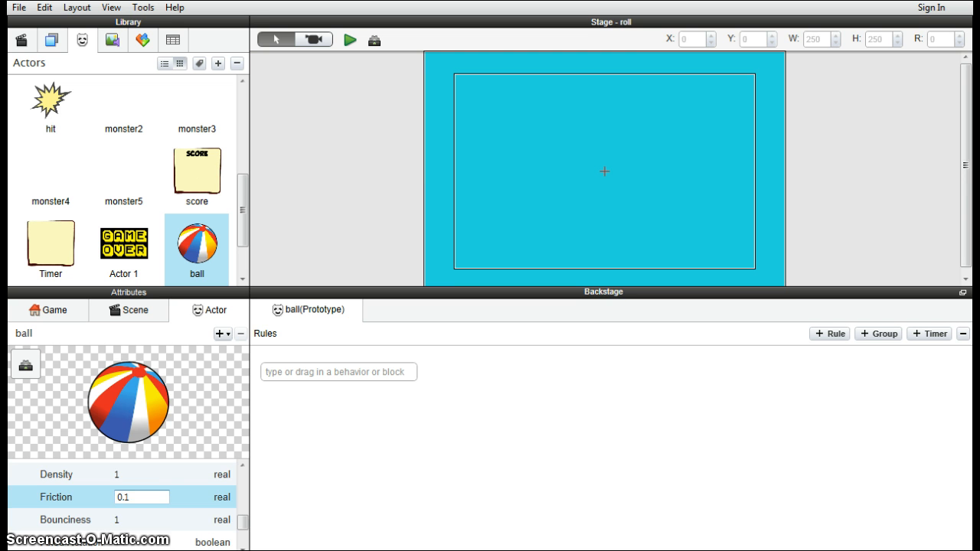
scroll("down", 3)
type("3")
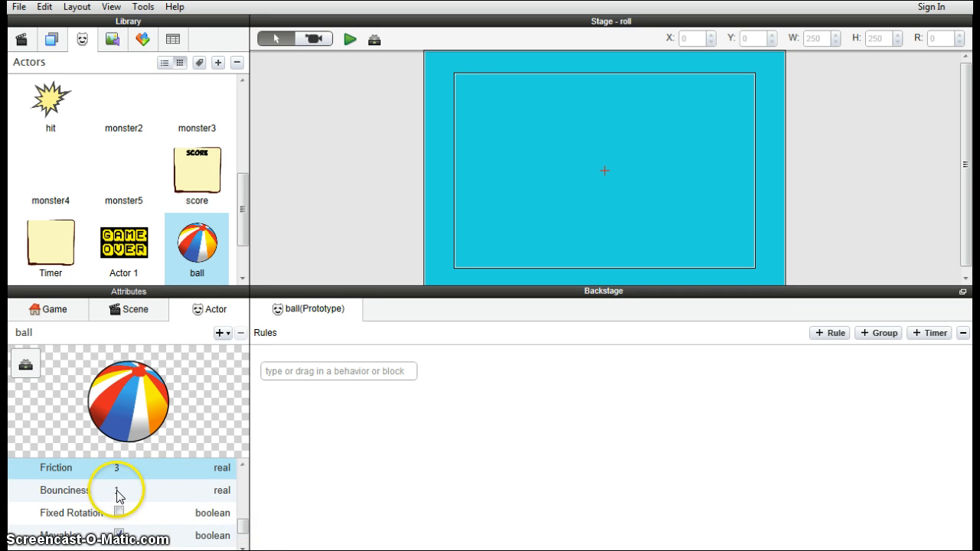
Set the ball's Collision Shape to Circle.
left_click(137, 490)
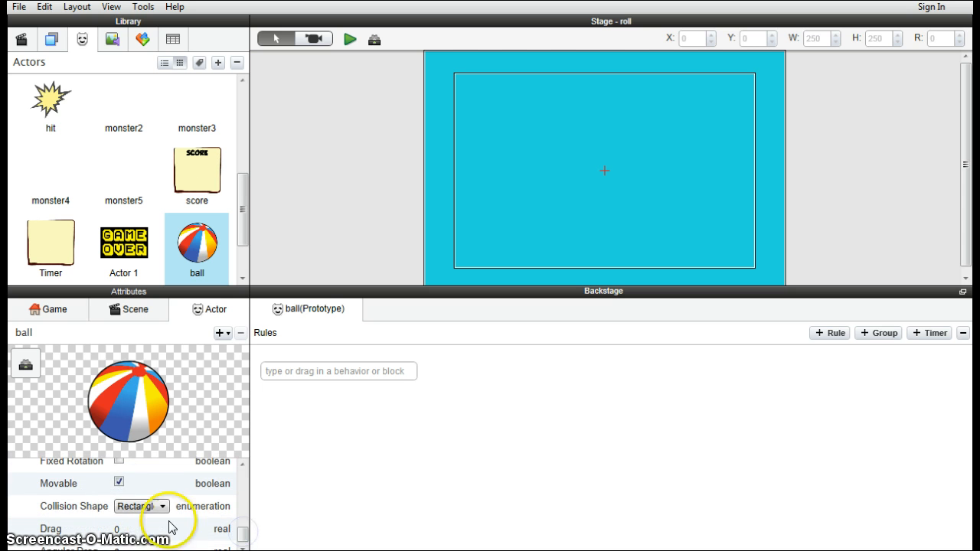
left_click(140, 505)
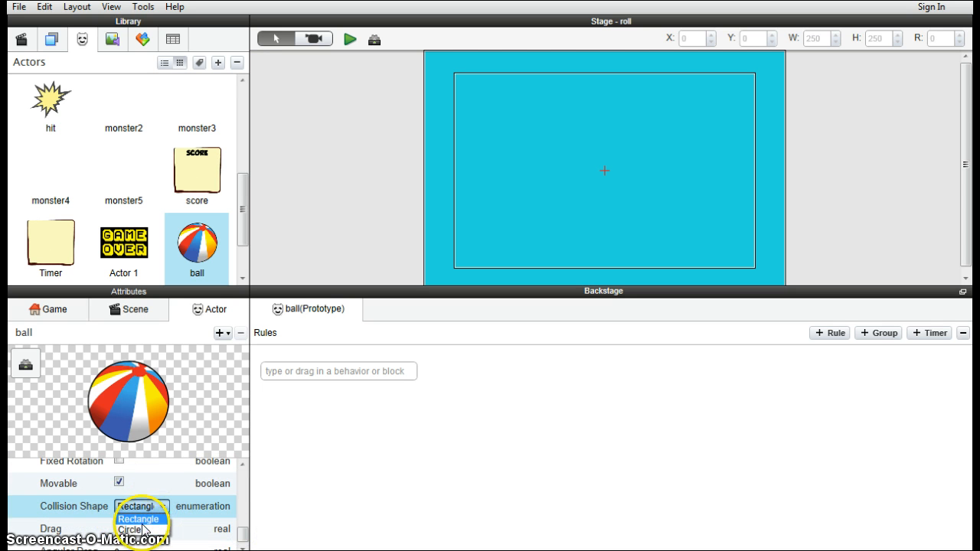
left_click(140, 530)
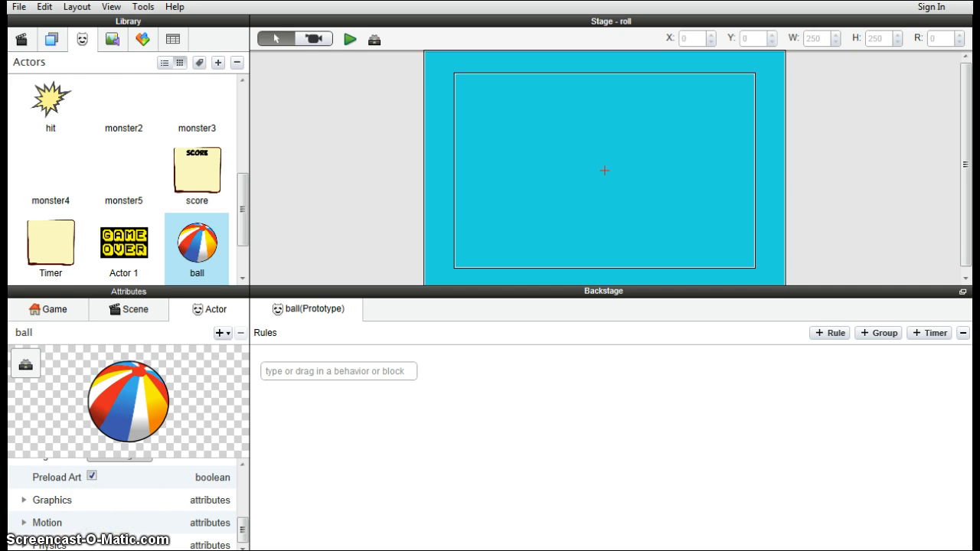
Drag a Touch condition into the ball's rules, keeping touch set to pressed.
left_click(143, 40)
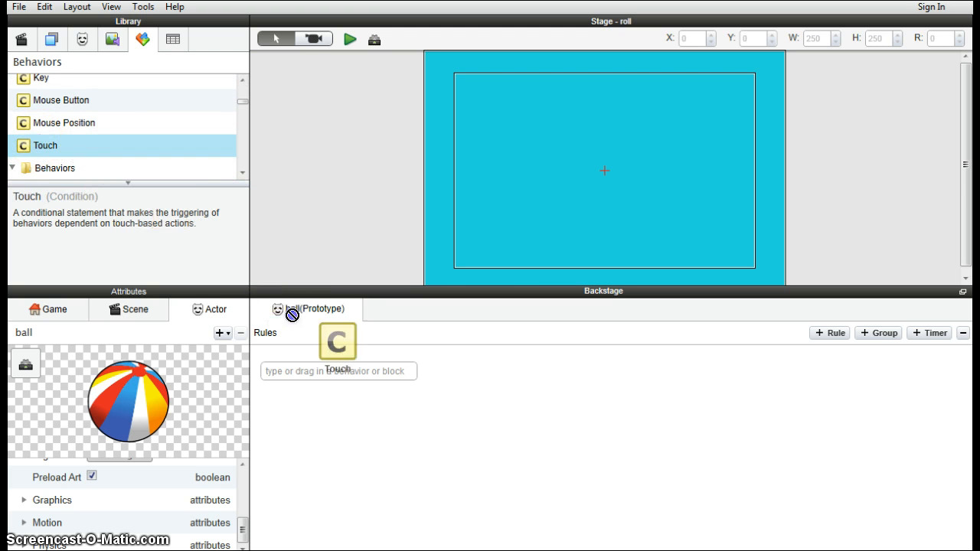
left_click_drag(337, 340, 336, 371)
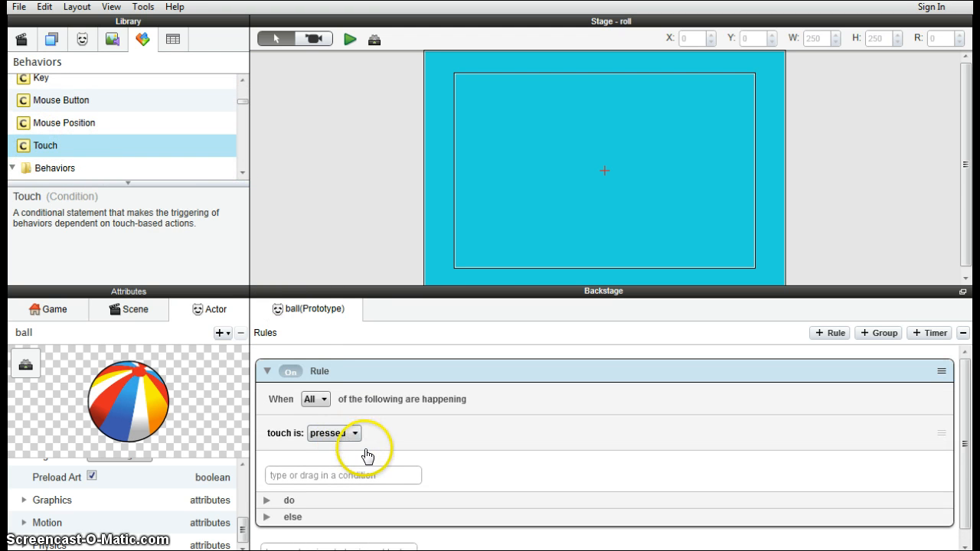
left_click(333, 432)
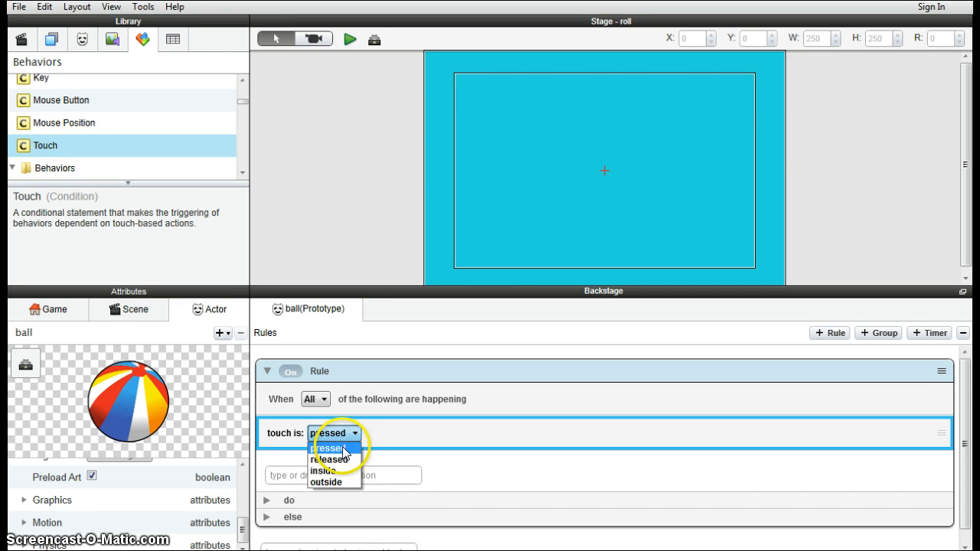
left_click(328, 448)
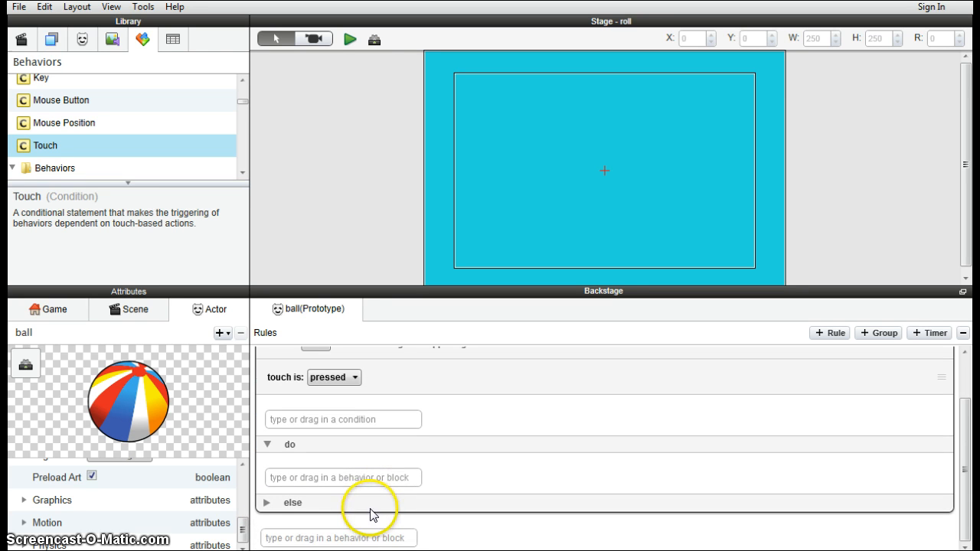
mouse_move(211, 249)
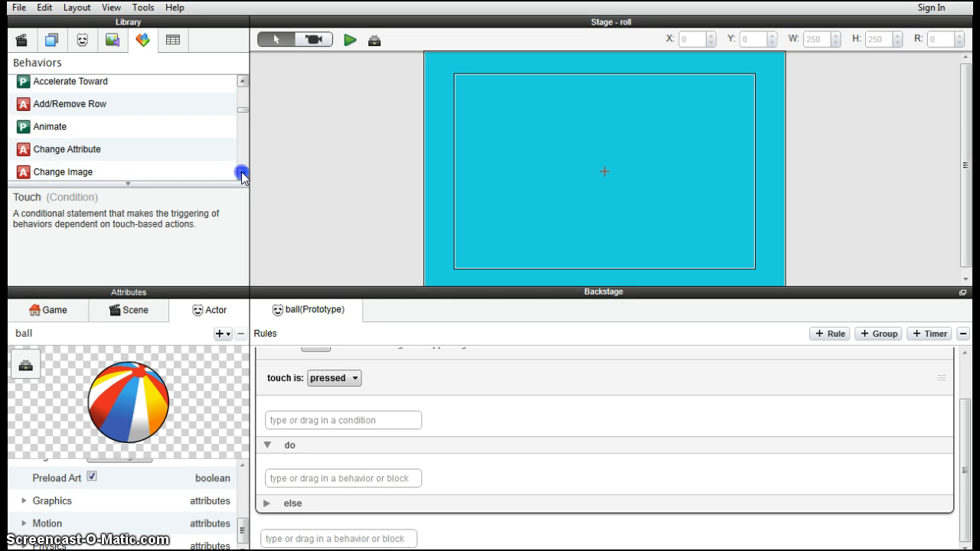
Constrain self.position.x to Game > Devices > Touches > Touch 1 > X.
scroll("down", 3)
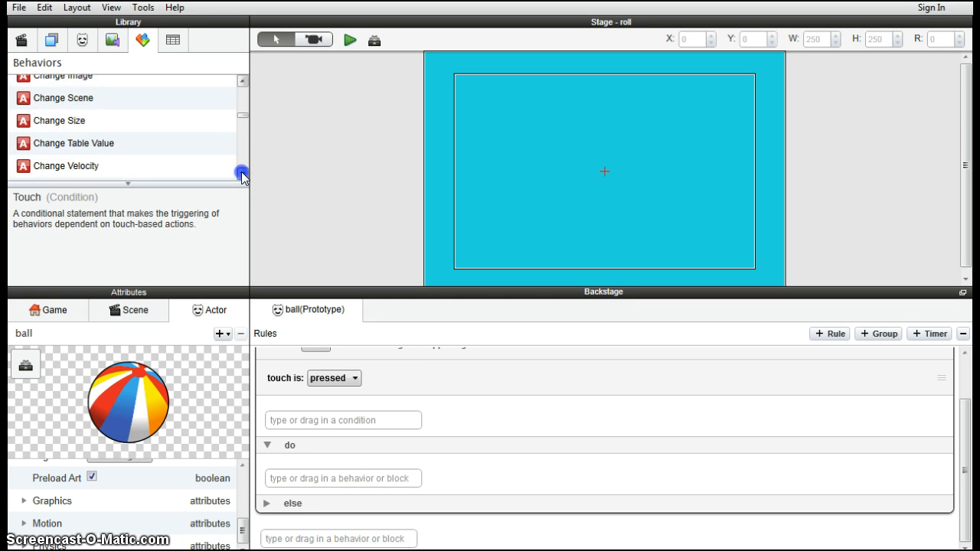
scroll("down", 3)
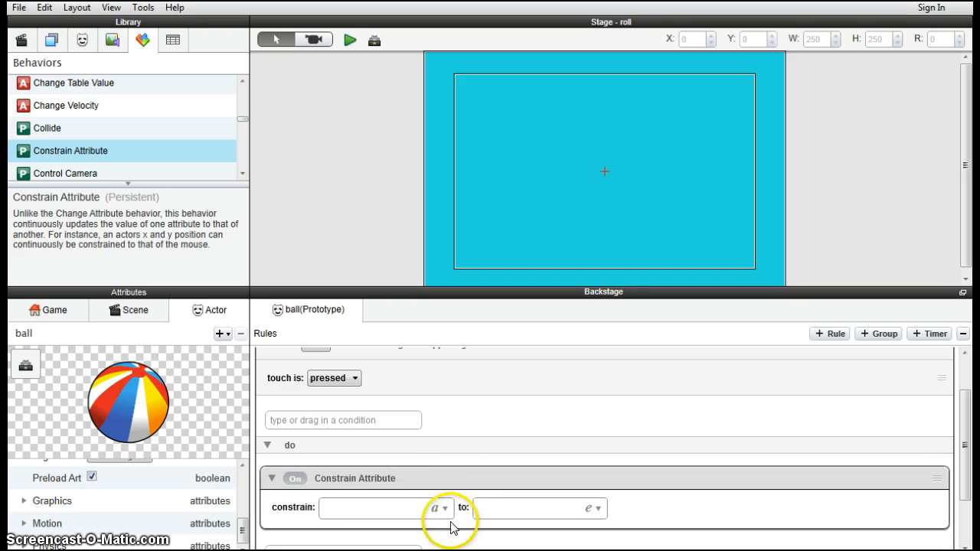
left_click(440, 507)
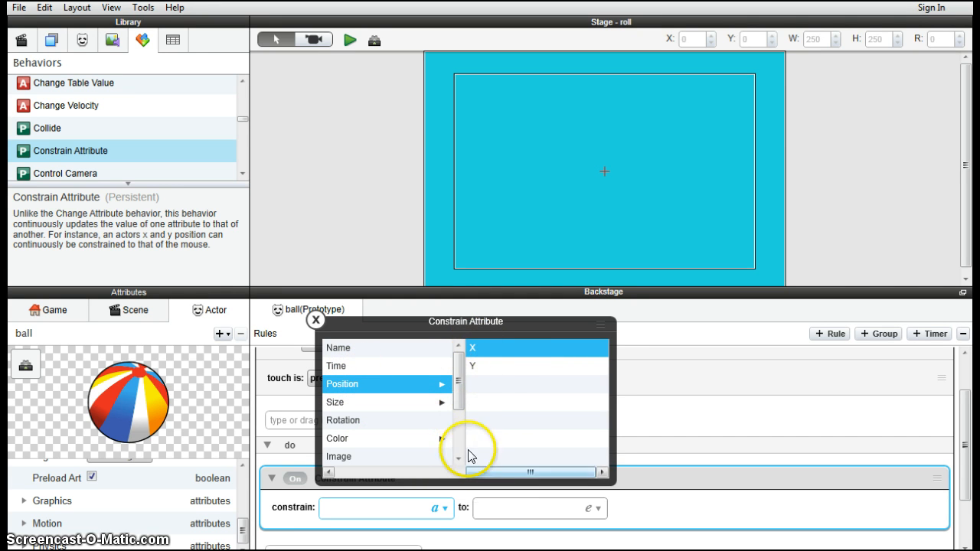
left_click(473, 347)
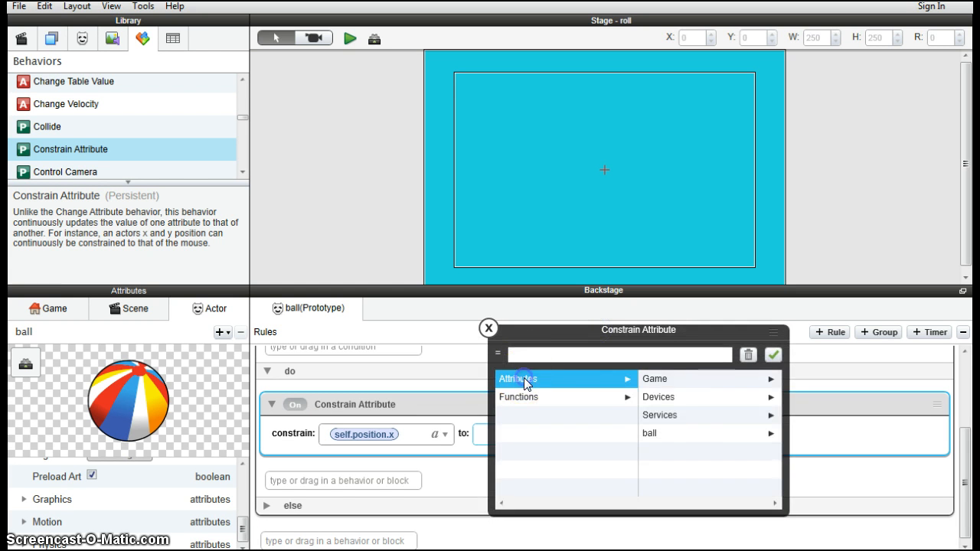
left_click(515, 396)
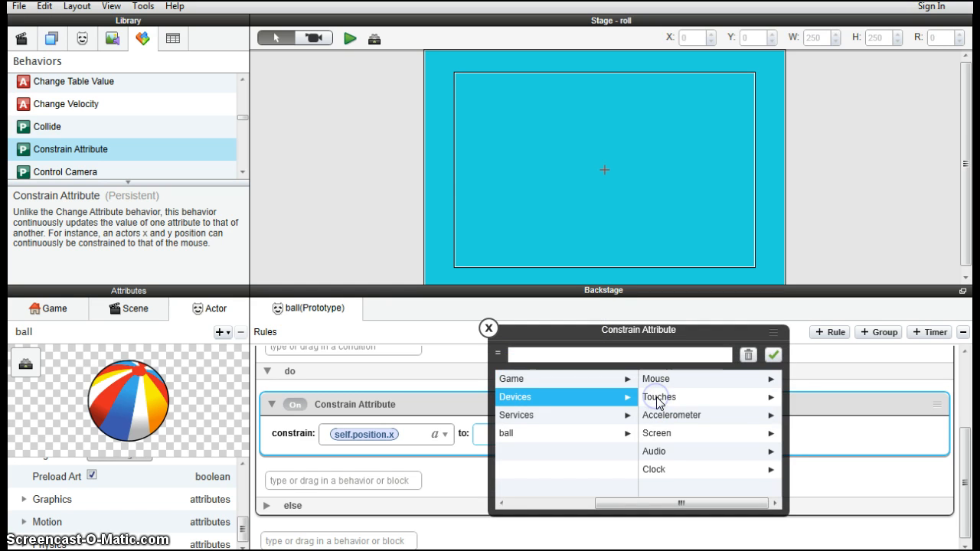
left_click(659, 397)
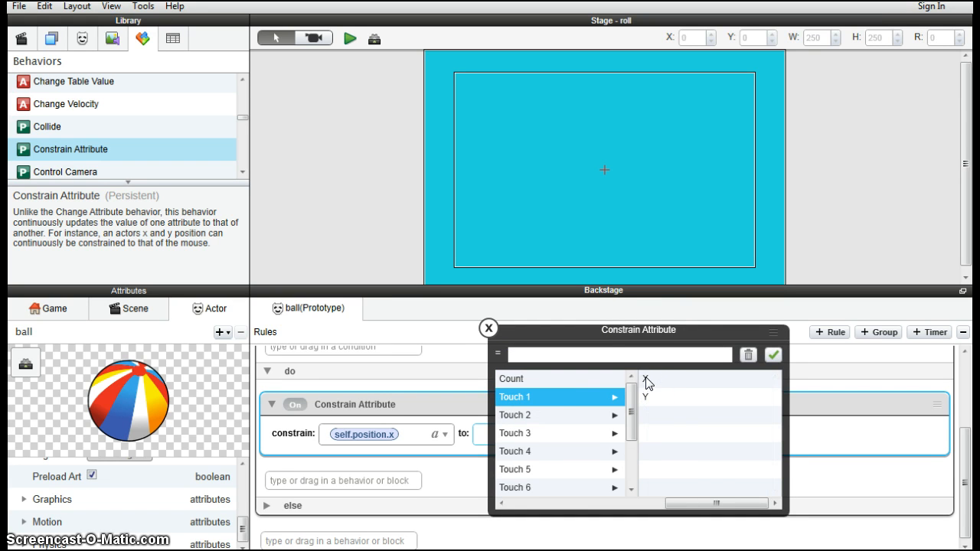
left_click(645, 378)
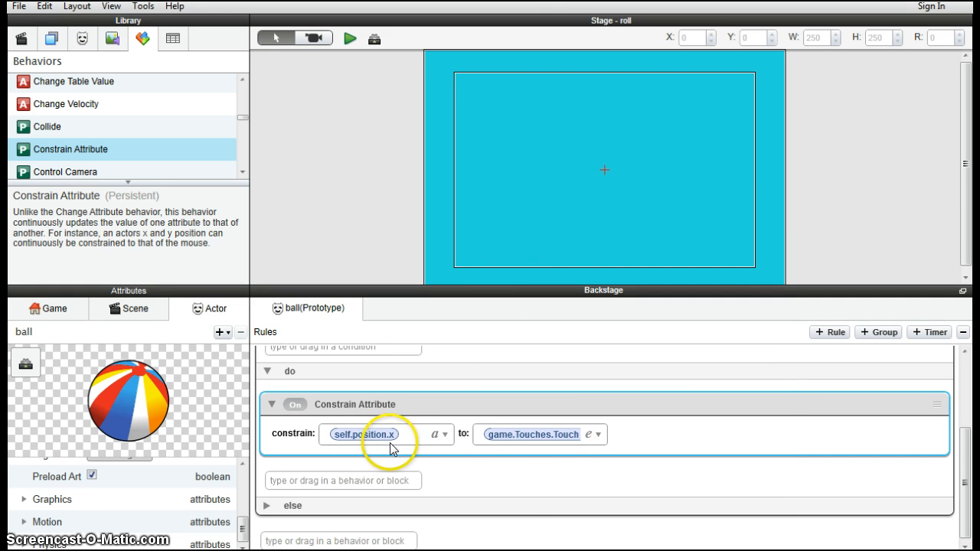
mouse_move(569, 434)
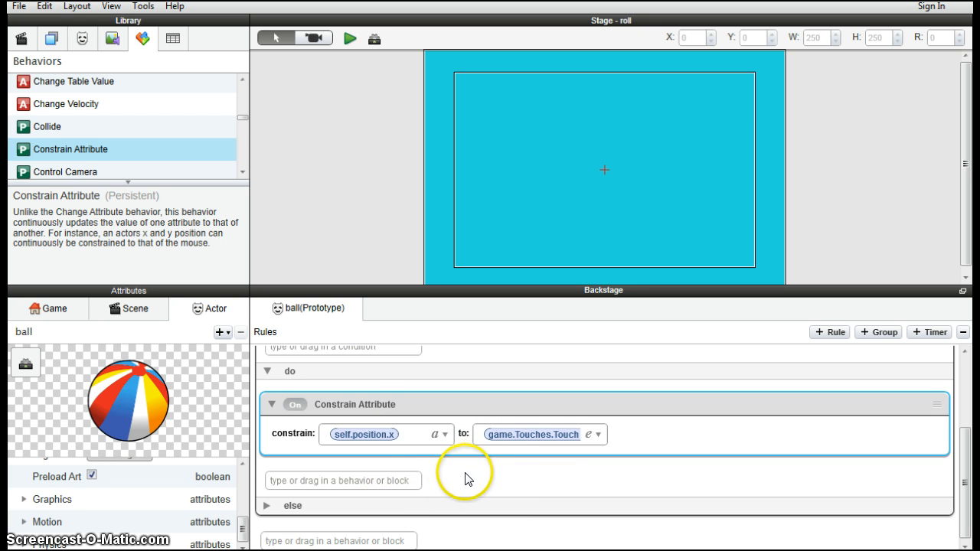
mouse_move(36, 153)
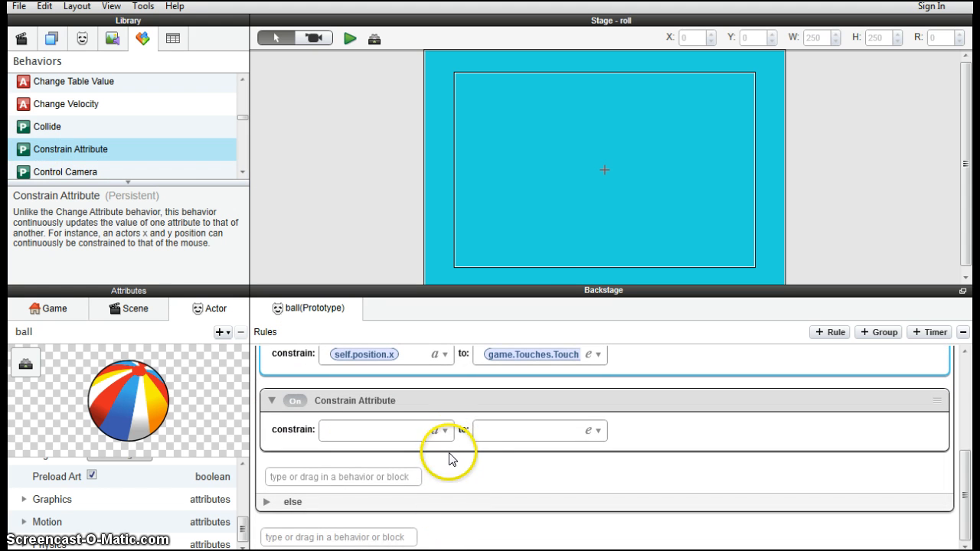
Add a second Constrain Attribute tying self.position.y to Touch 1's Y.
left_click(386, 429)
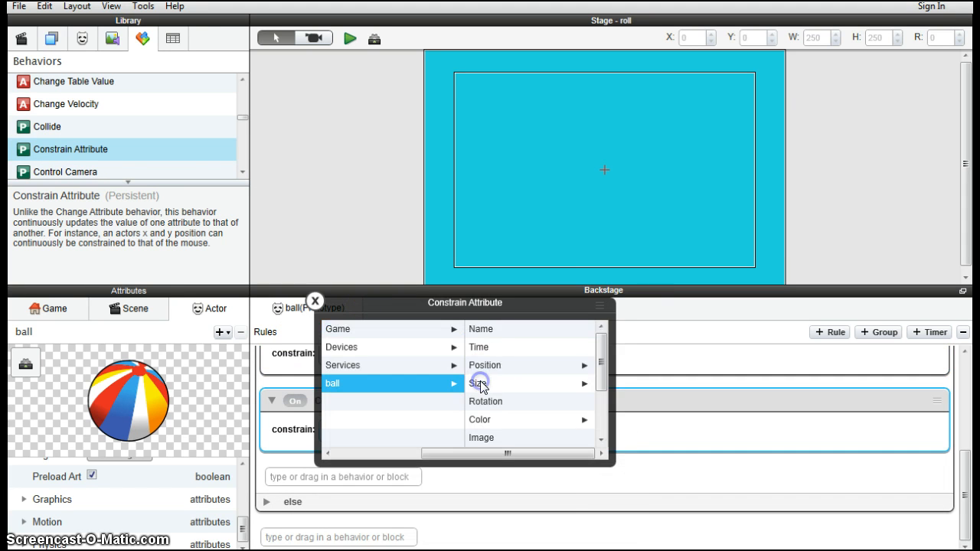
left_click(481, 365)
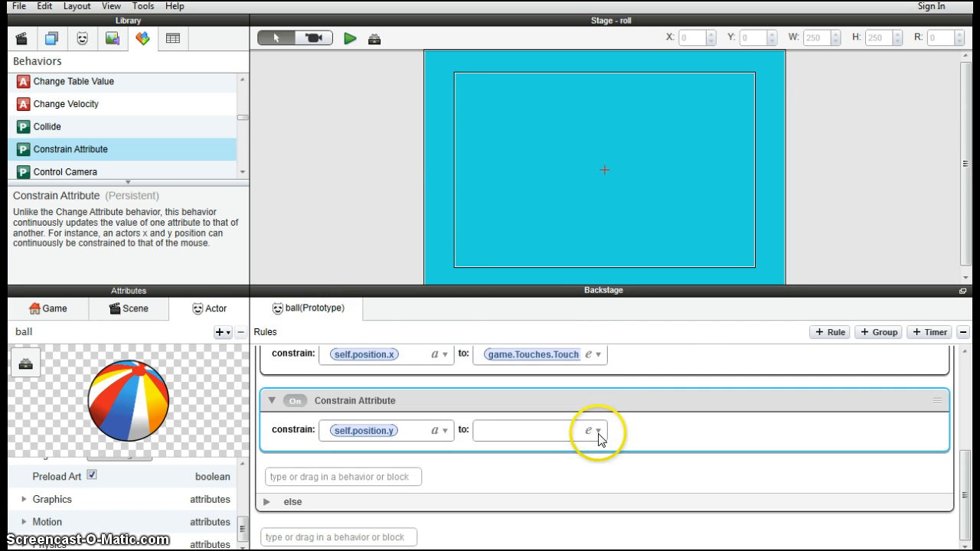
left_click(588, 429)
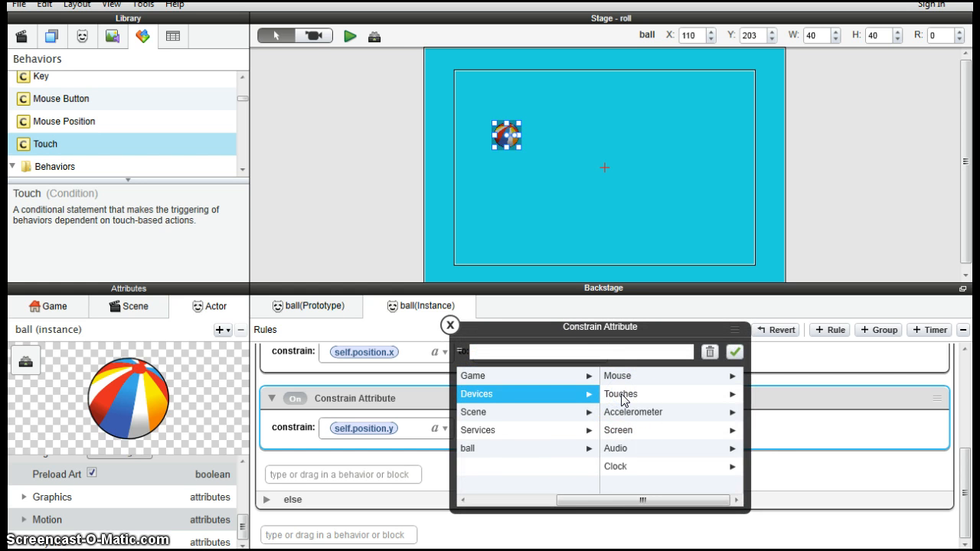
left_click(621, 394)
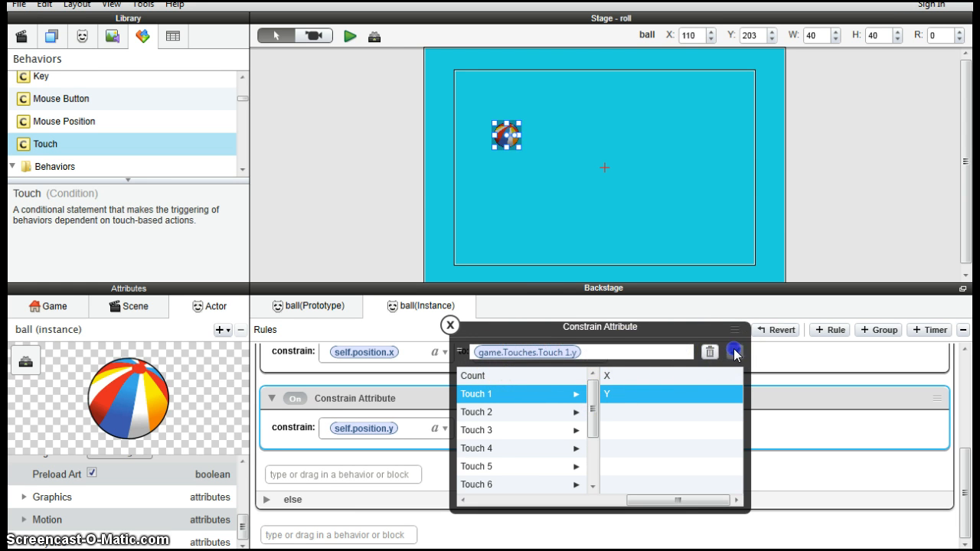
left_click(607, 393)
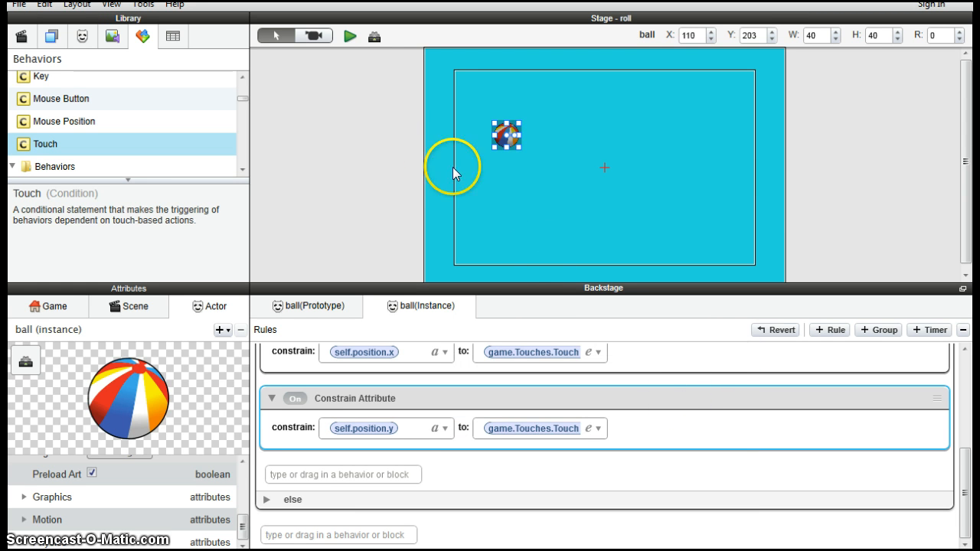
left_click(348, 36)
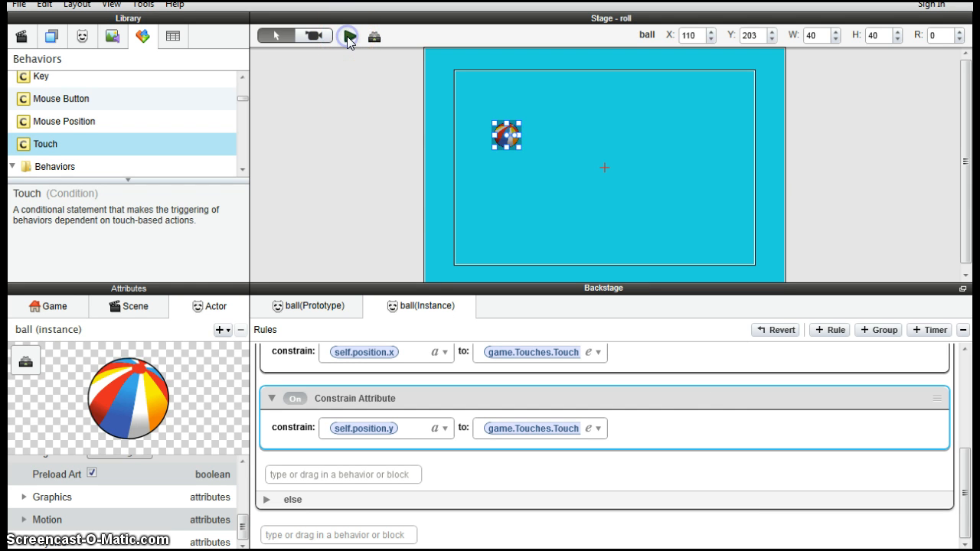
mouse_move(349, 40)
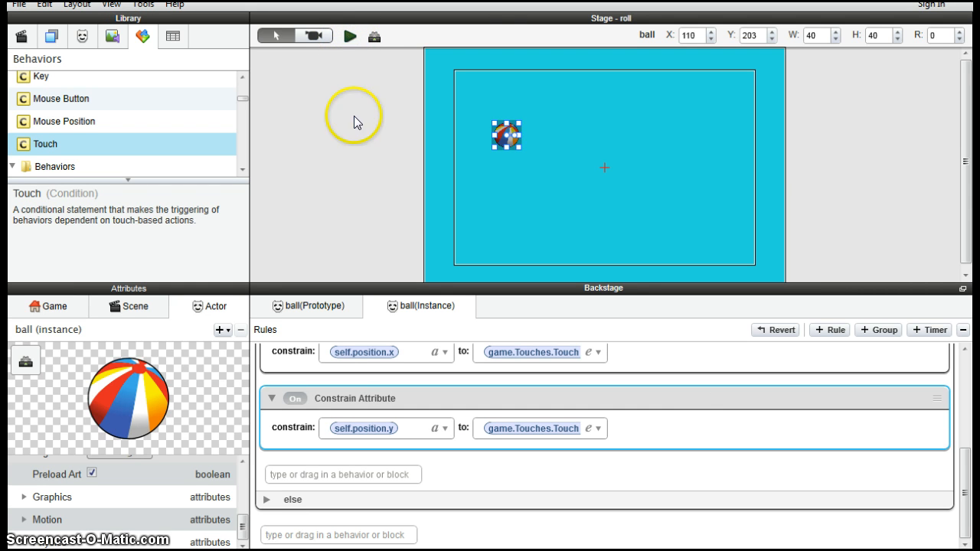
left_click(349, 36)
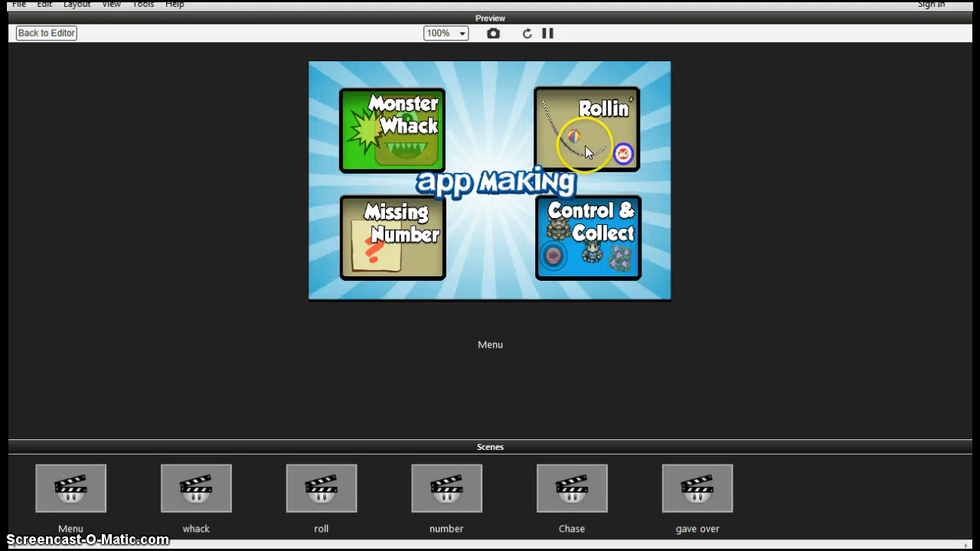
left_click(585, 128)
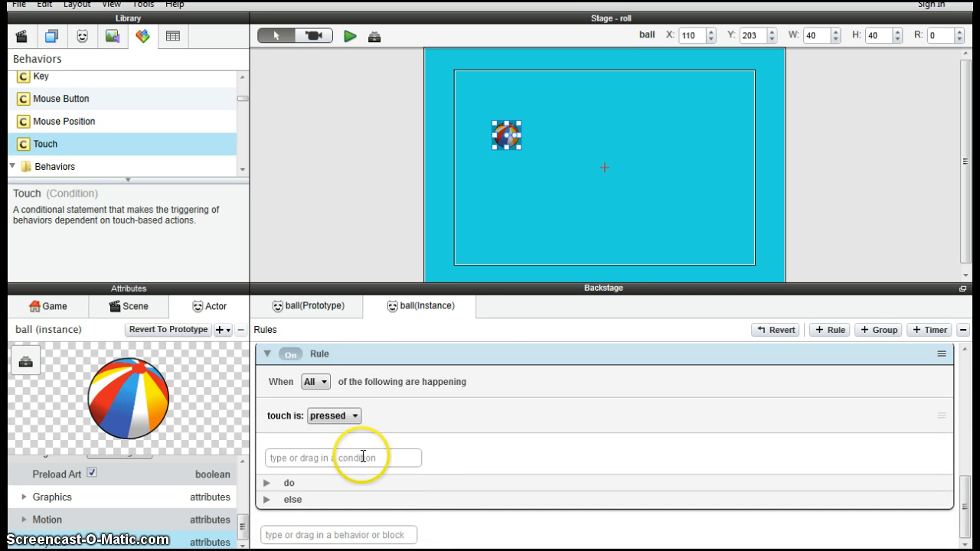
On touch released, accelerate the ball at 800, direction 270, relative to scene.
left_click(354, 416)
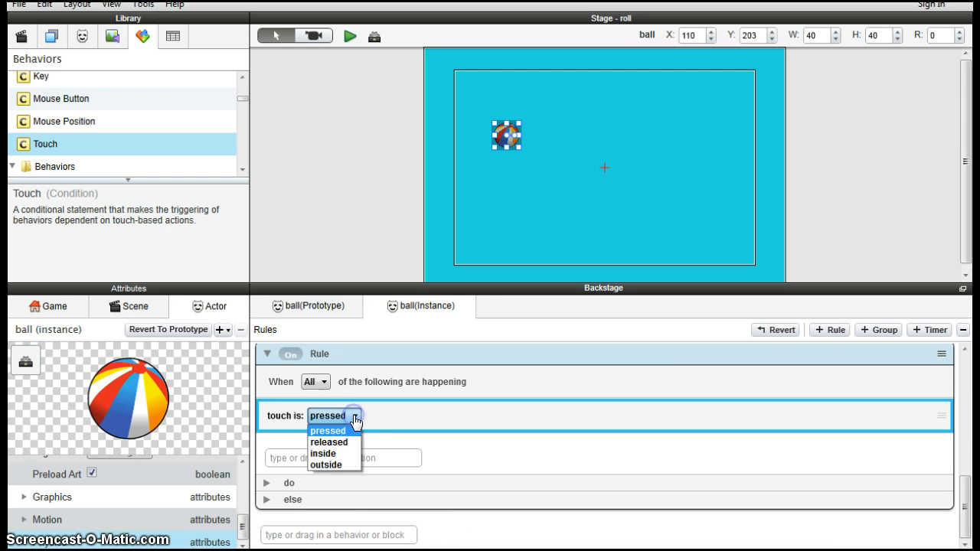
left_click(328, 441)
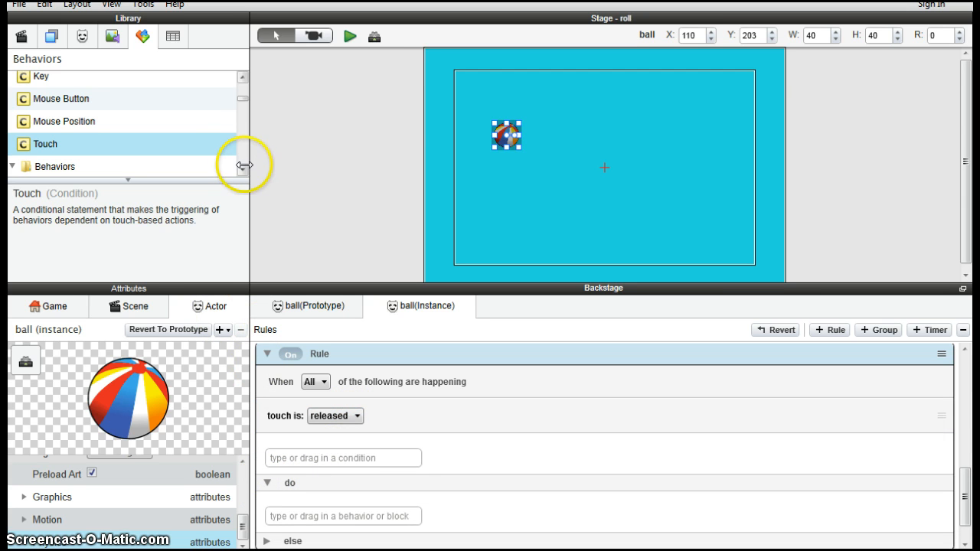
scroll("down", 3)
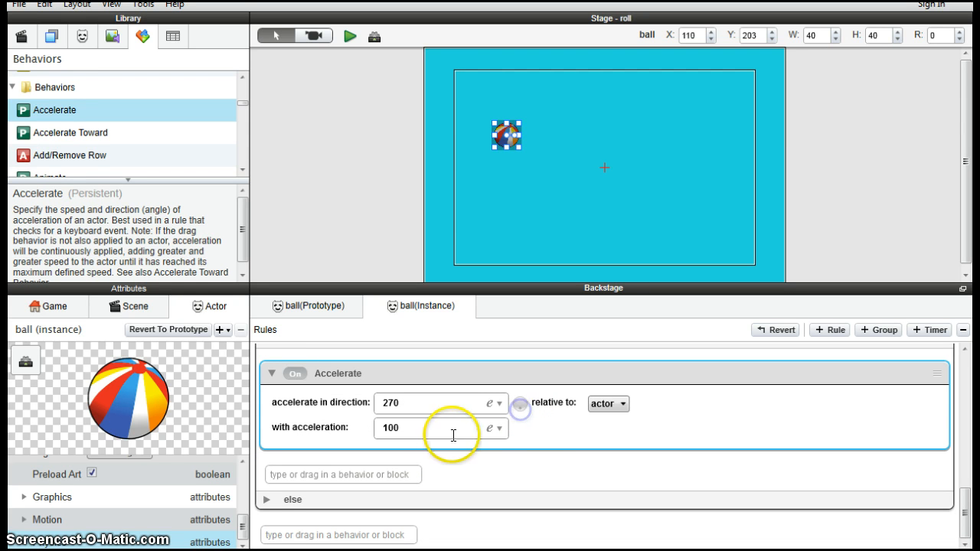
left_click(421, 427)
type("800")
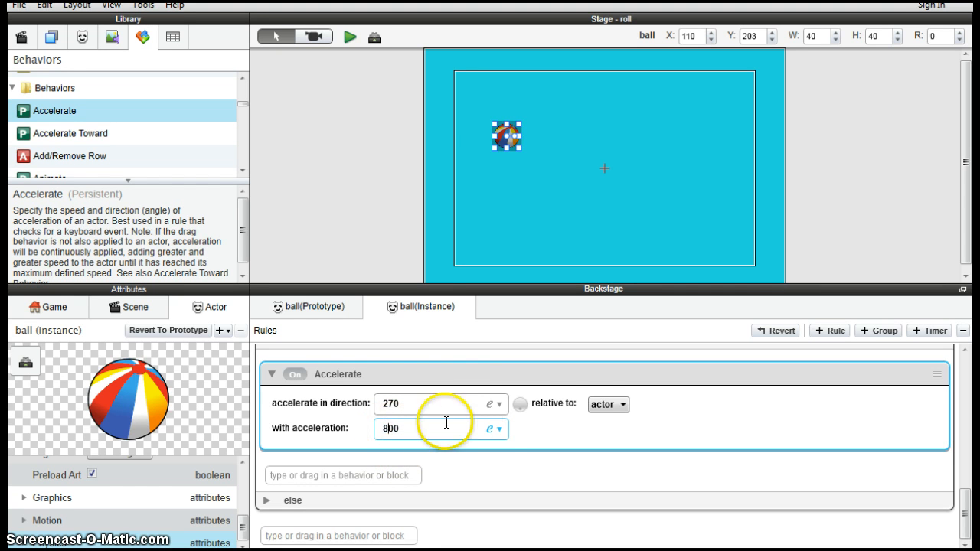
left_click(607, 404)
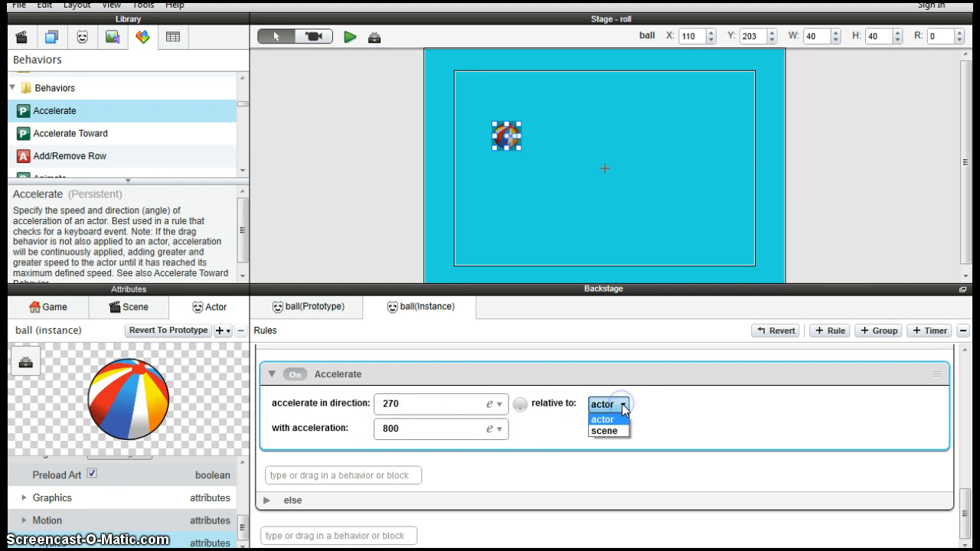
left_click(604, 430)
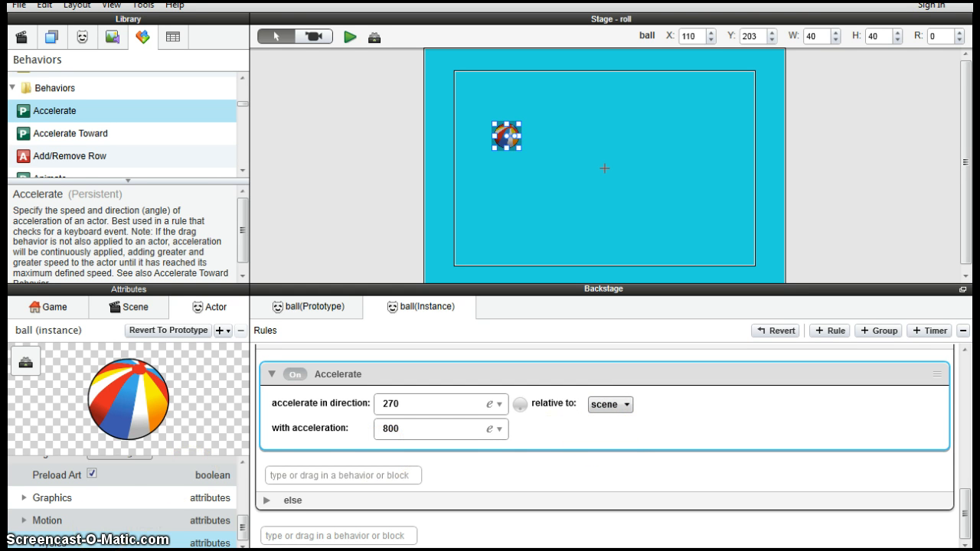
left_click(505, 136)
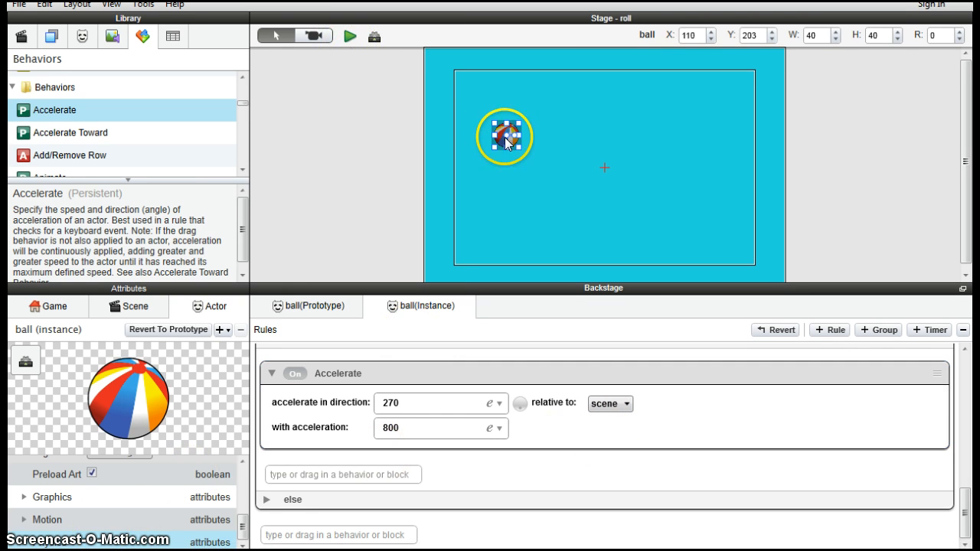
Nudge the ball in the scene and start the roll scene preview.
left_click_drag(505, 136, 526, 127)
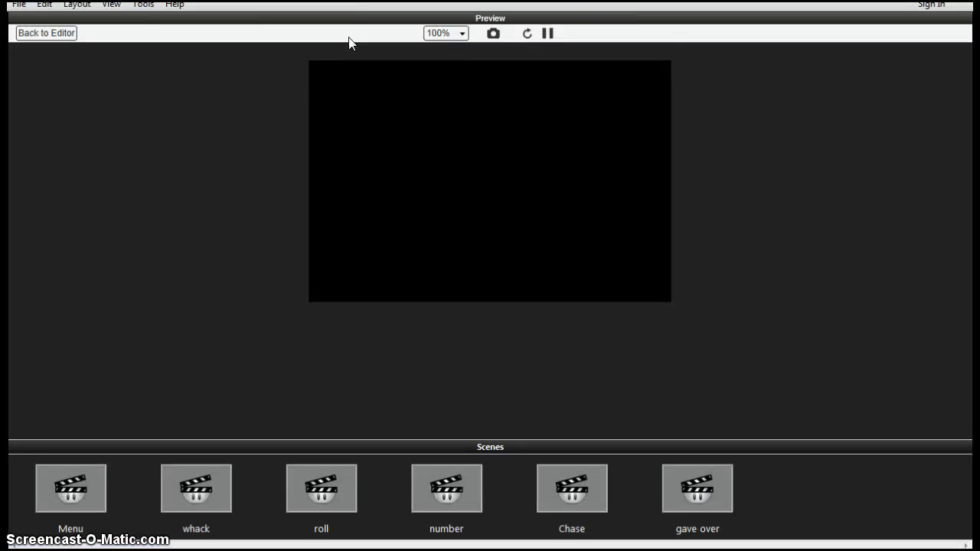
left_click(321, 487)
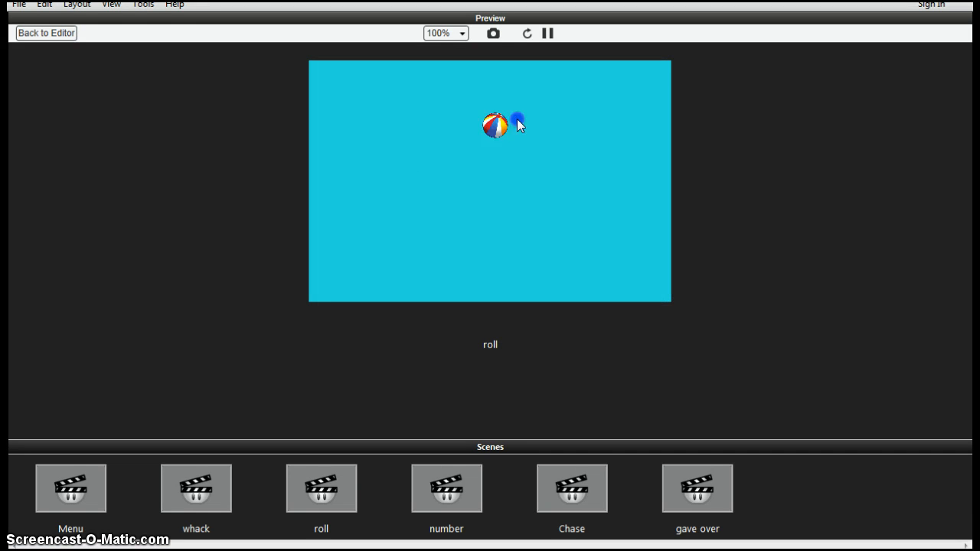